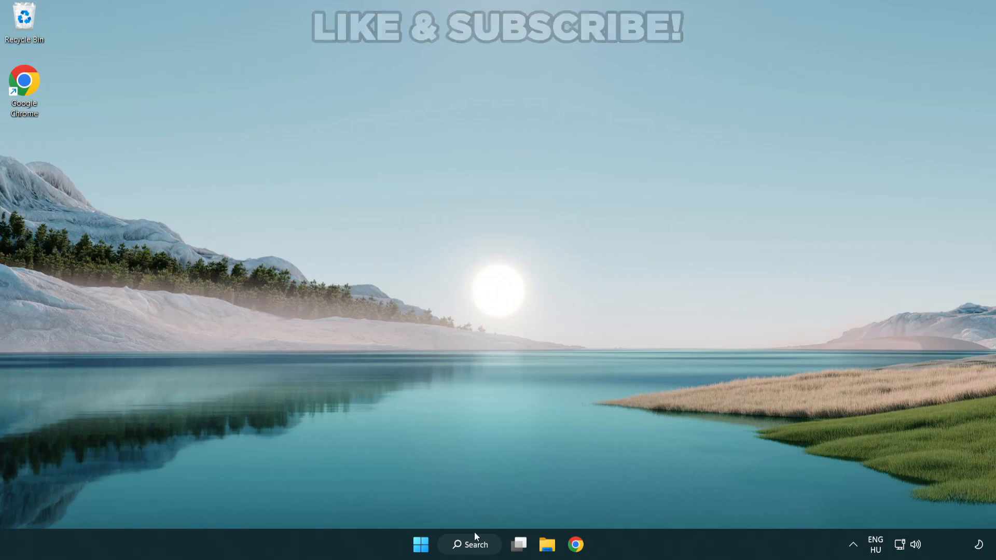
Step: Search Windows for 'device manager' so Device Manager appears as the best match
{"action": "left_click", "coordinate": [470, 559]}
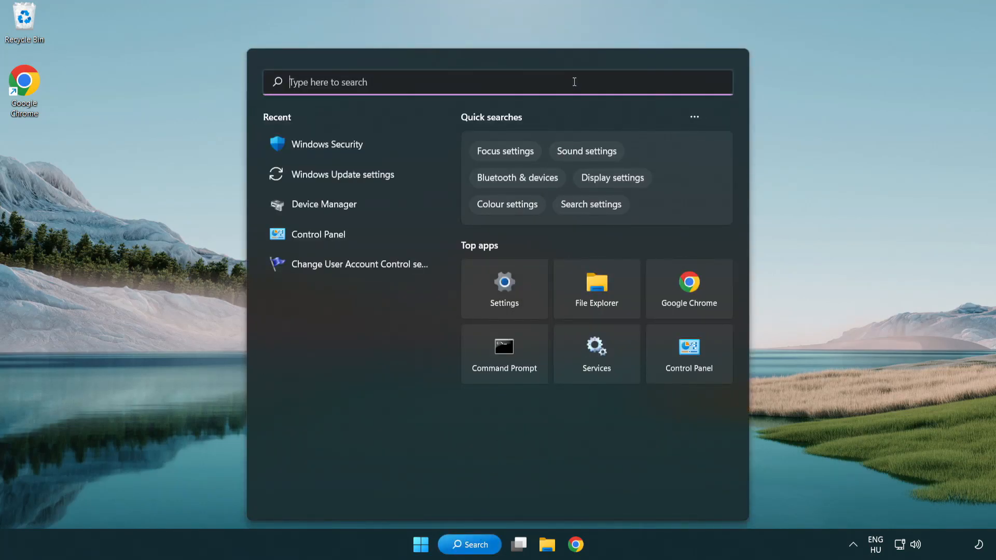
{"action": "type", "text": "device manager"}
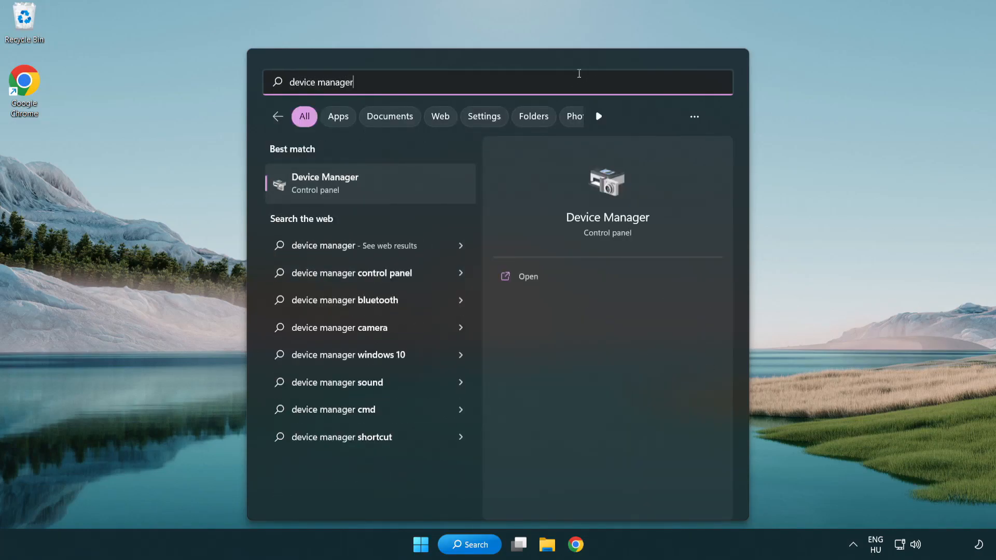
{"action": "mouse_move", "coordinate": [400, 191]}
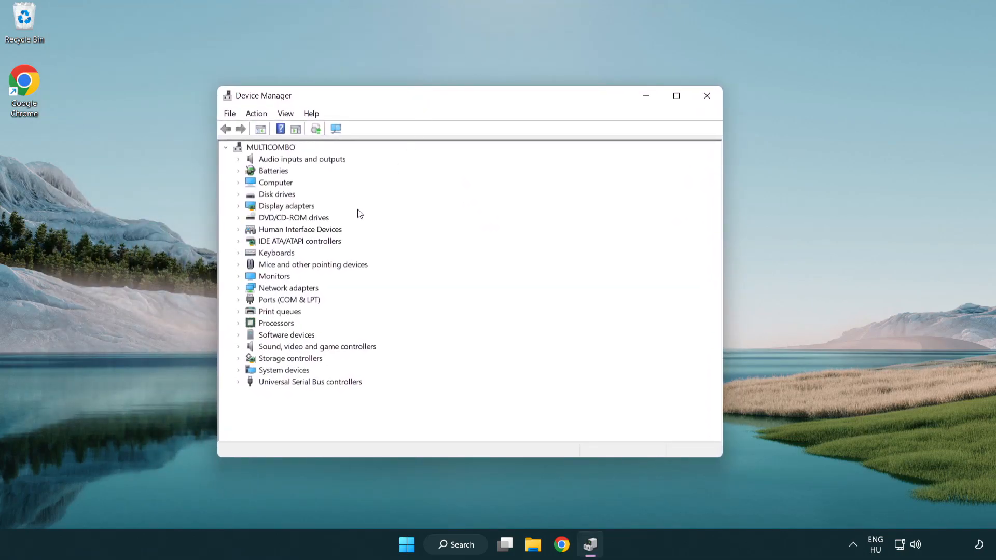
Step: Under Display adapters, launch Update driver for the VMware SVGA 3D adapter
{"action": "left_click", "coordinate": [287, 205]}
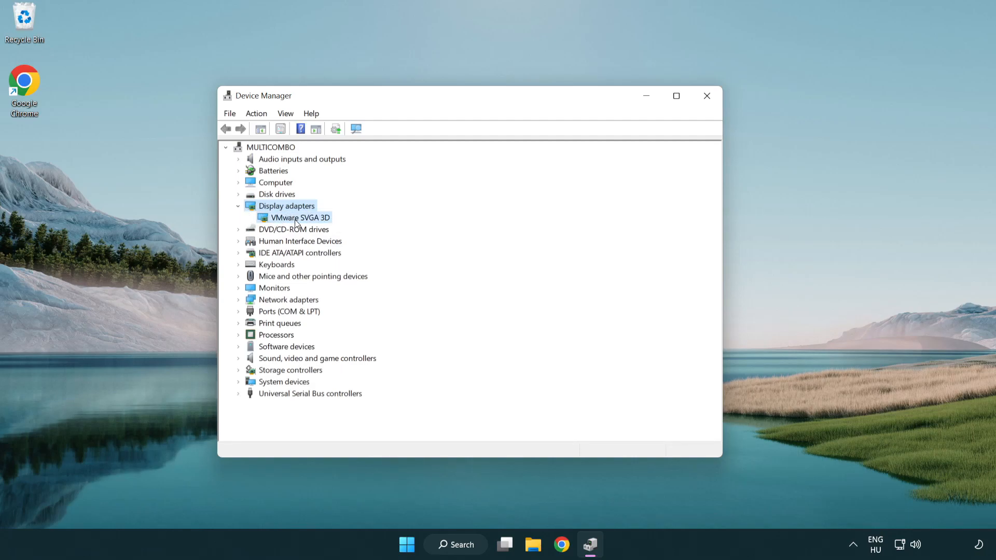
{"action": "left_click", "coordinate": [299, 217]}
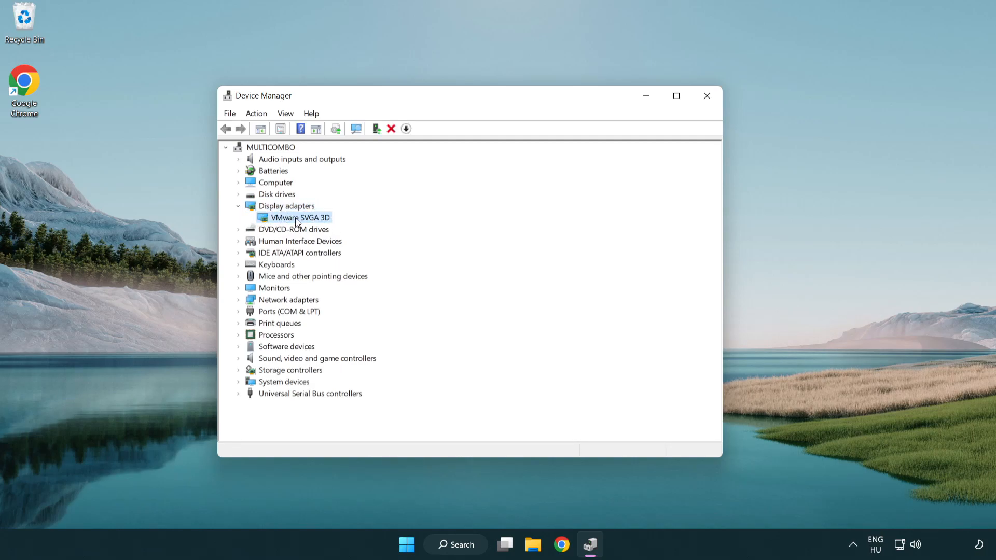
{"action": "right_click", "coordinate": [299, 217]}
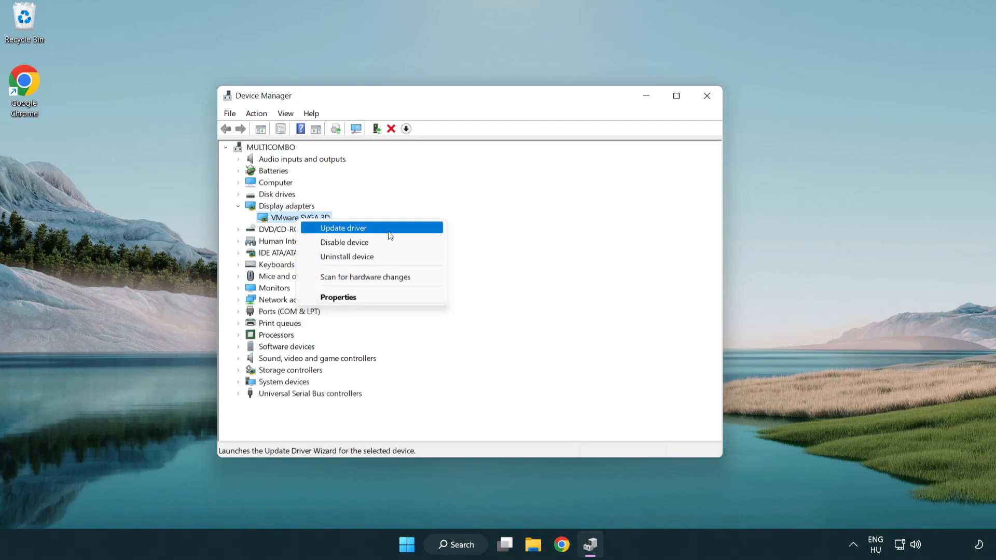
{"action": "left_click", "coordinate": [342, 228]}
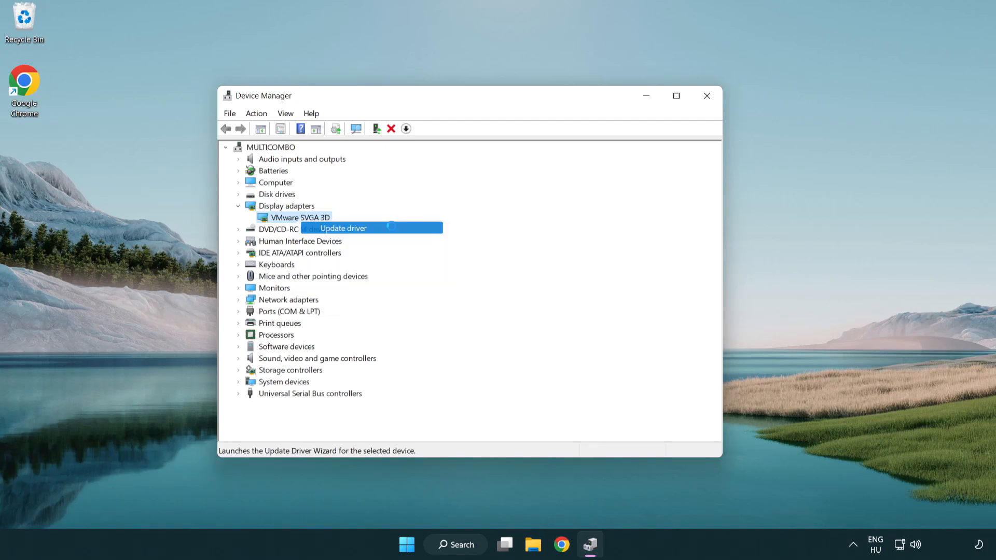
{"action": "left_click", "coordinate": [343, 228]}
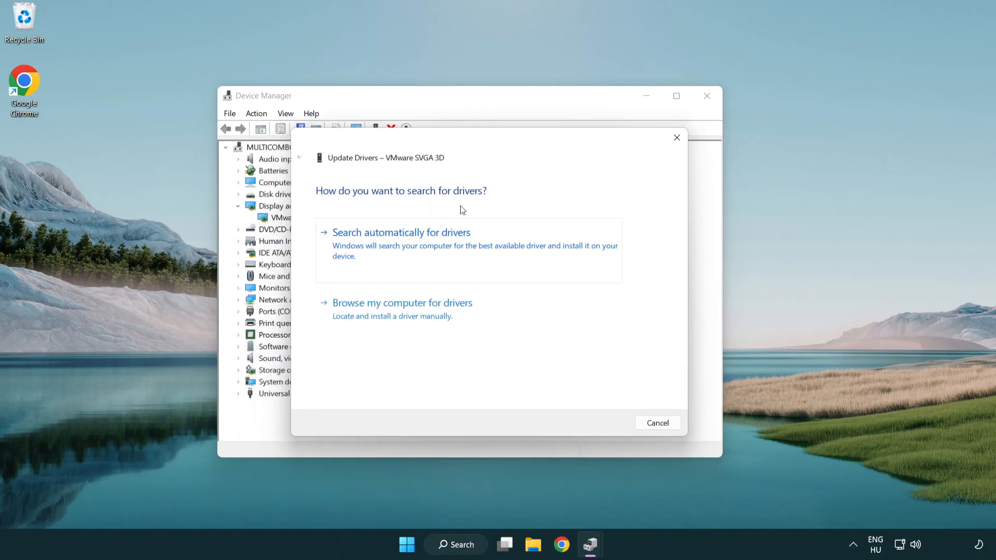
{"action": "mouse_move", "coordinate": [445, 247]}
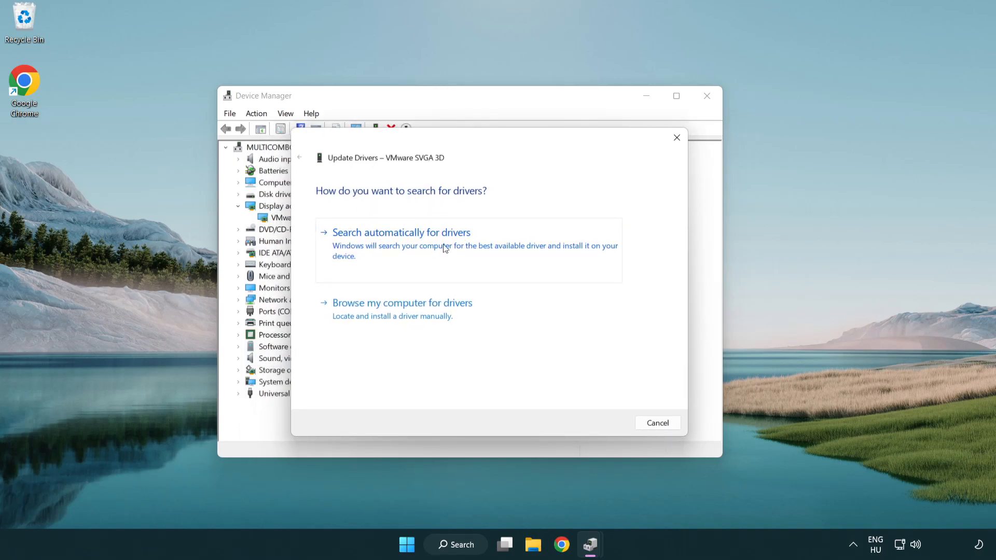
Step: Search automatically for drivers, dismiss the 'best driver already installed' result, and close Device Manager
{"action": "left_click", "coordinate": [401, 232]}
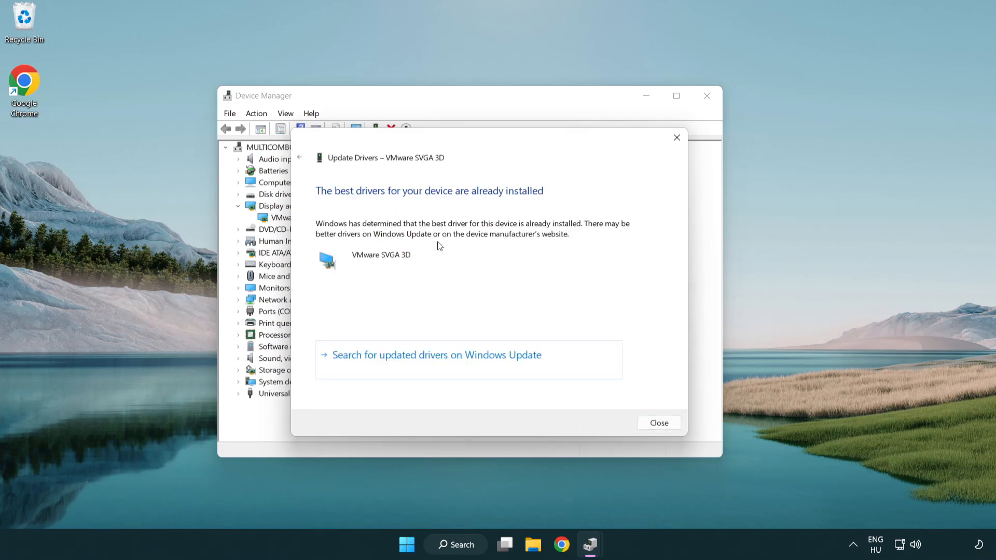
{"action": "mouse_move", "coordinate": [344, 201]}
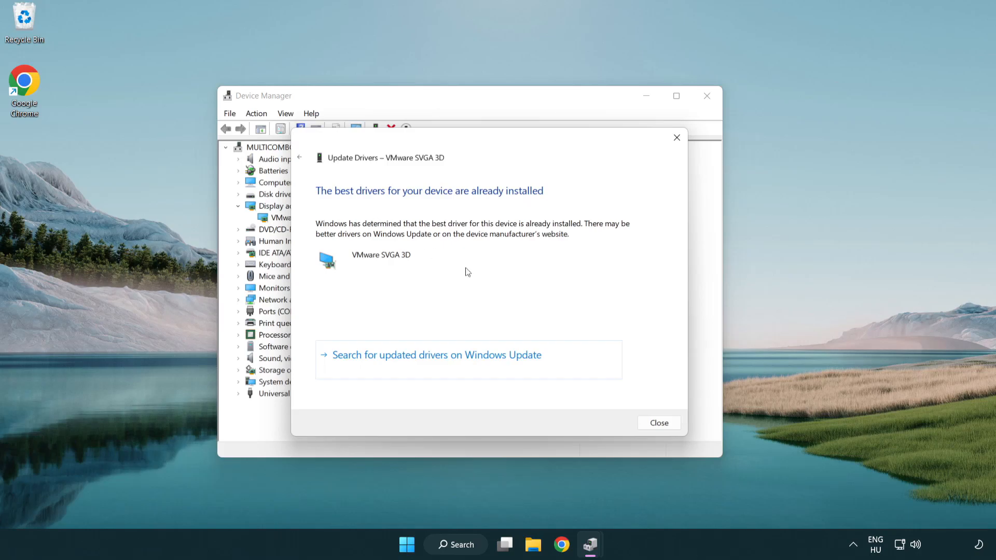
{"action": "mouse_move", "coordinate": [662, 429]}
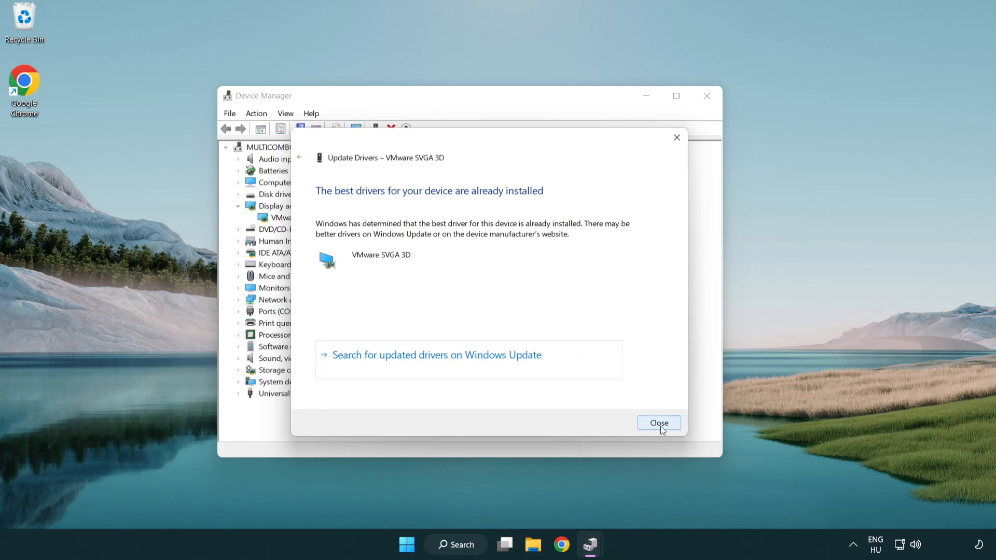
{"action": "left_click", "coordinate": [658, 422]}
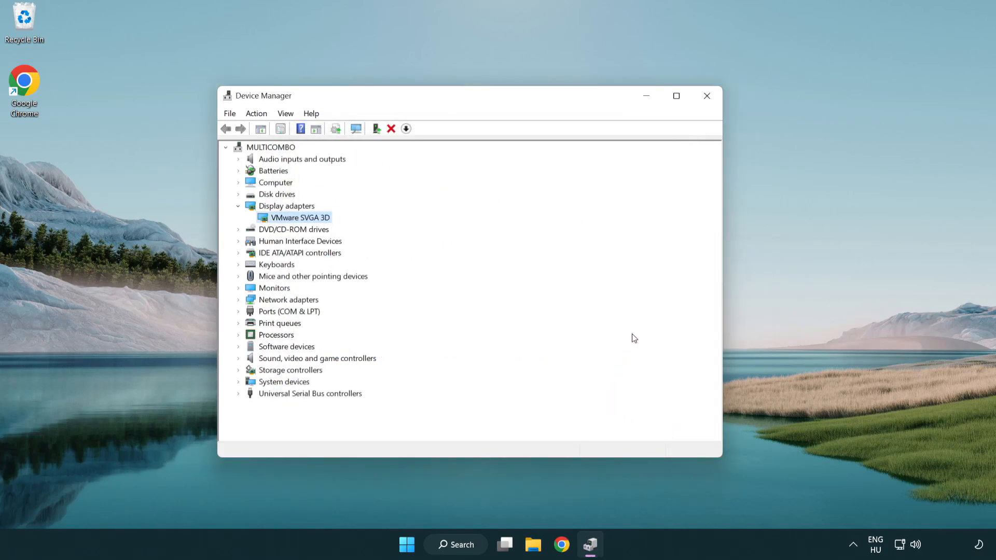
{"action": "mouse_move", "coordinate": [707, 98]}
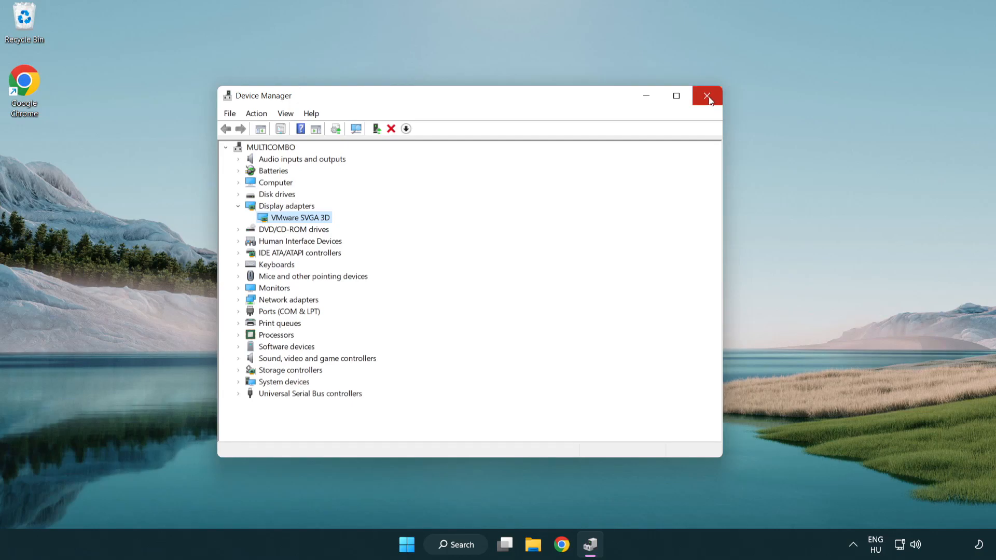
{"action": "left_click", "coordinate": [706, 96]}
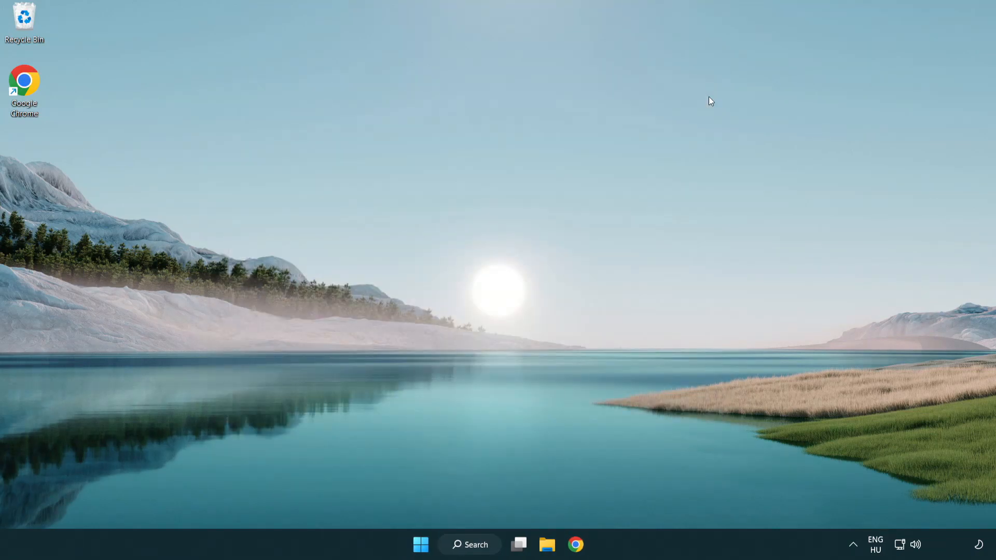
{"action": "mouse_move", "coordinate": [478, 556]}
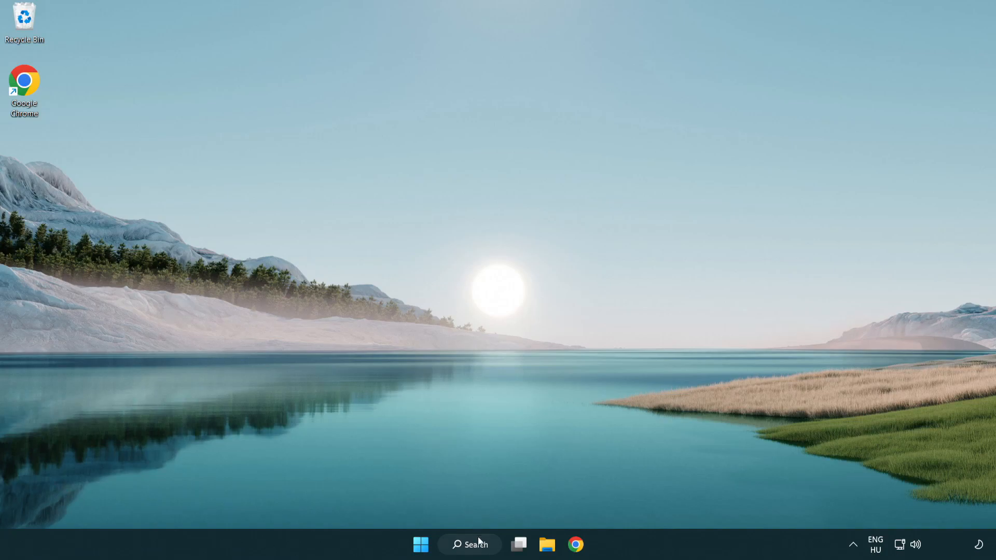
Step: Search Windows for 'update' and open Windows Update settings
{"action": "left_click", "coordinate": [469, 545]}
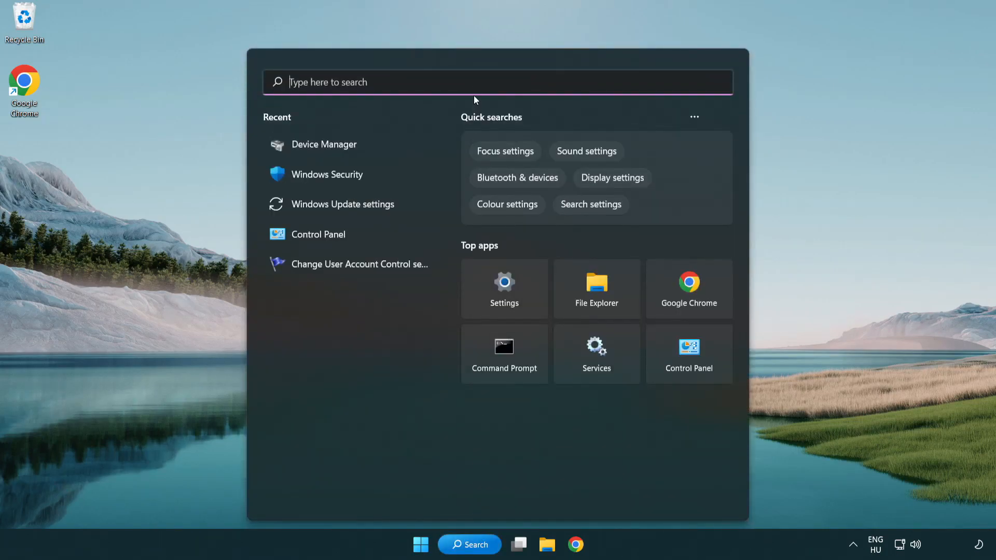
{"action": "type", "text": "u"}
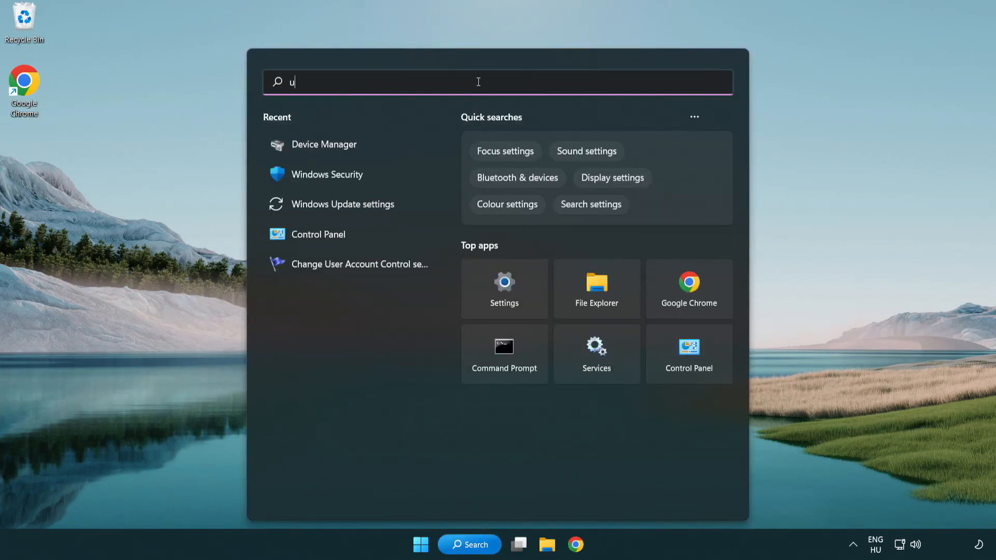
{"action": "type", "text": "pdate"}
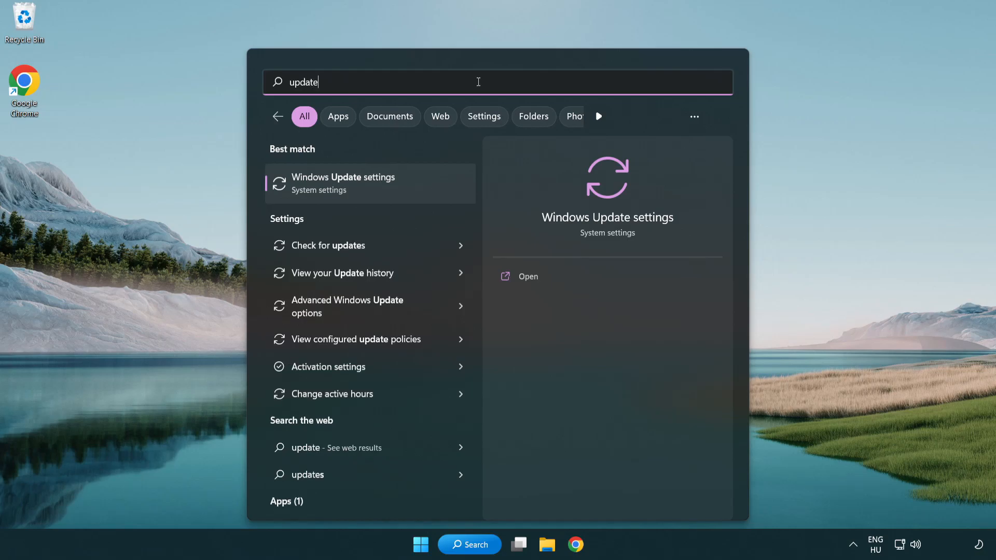
{"action": "mouse_move", "coordinate": [390, 192]}
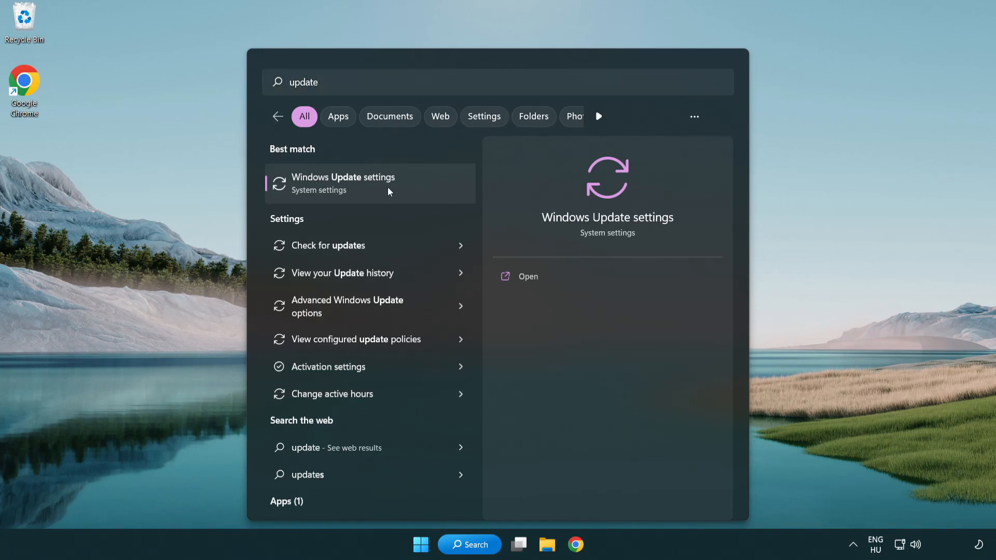
{"action": "left_click", "coordinate": [343, 183]}
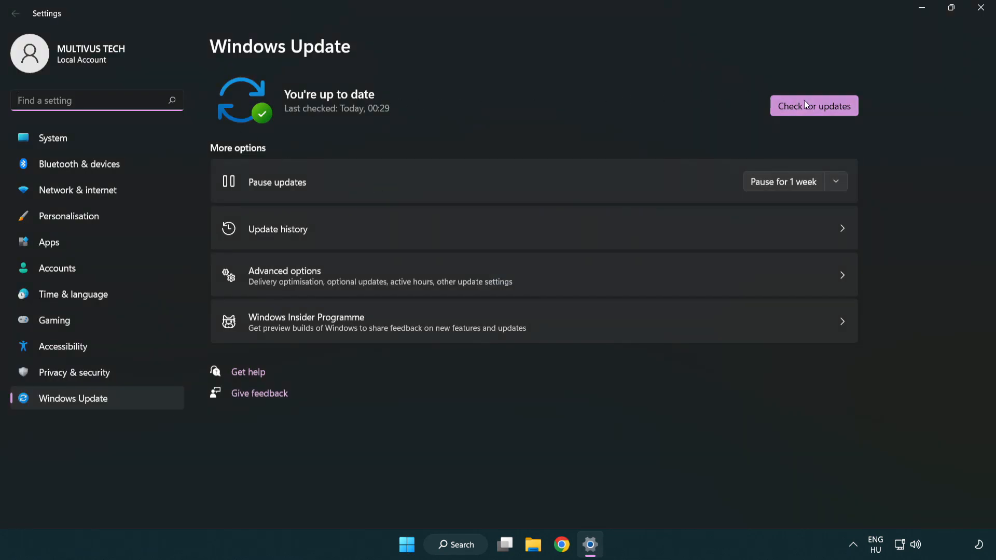
Step: Run Check for updates on the Windows Update page
{"action": "left_click", "coordinate": [814, 106]}
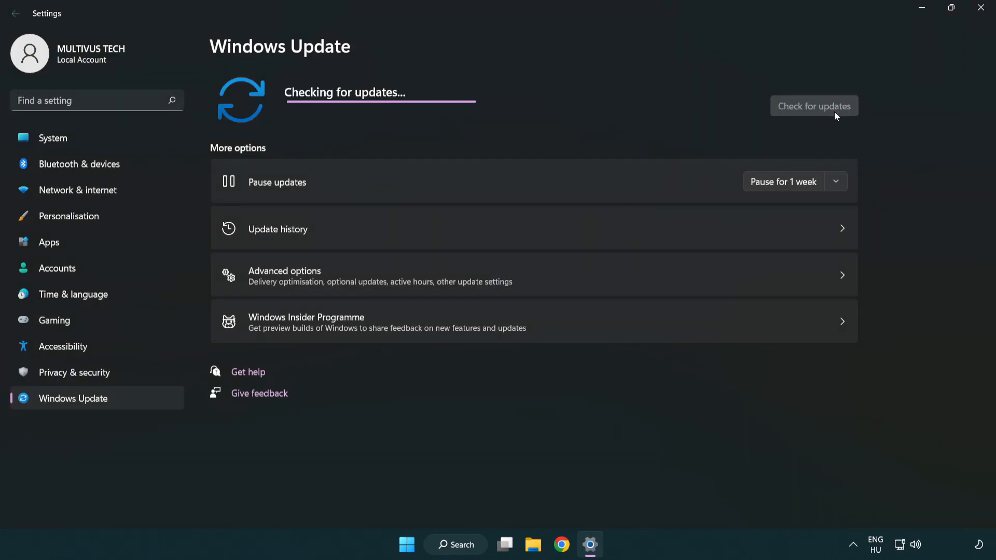
{"action": "mouse_move", "coordinate": [536, 132]}
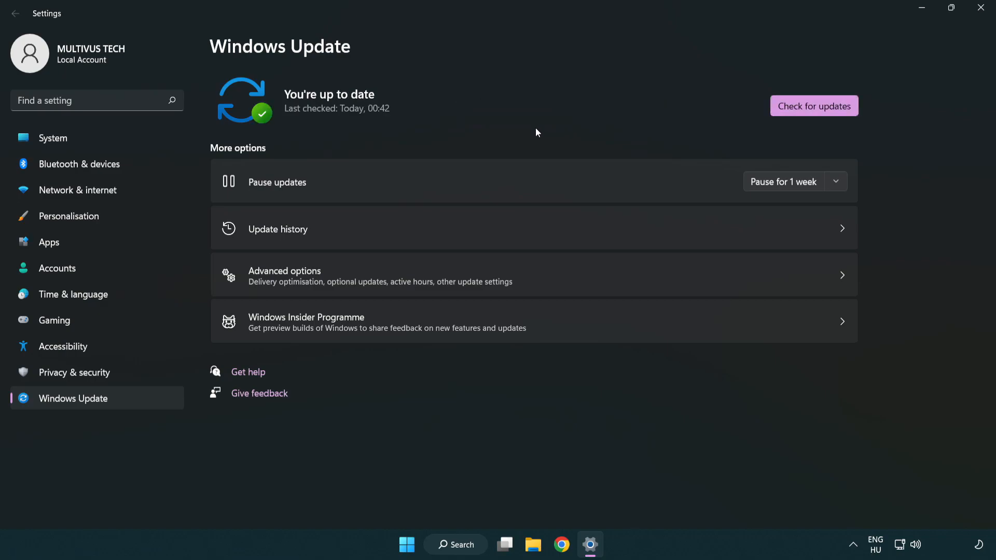
{"action": "mouse_move", "coordinate": [857, 64]}
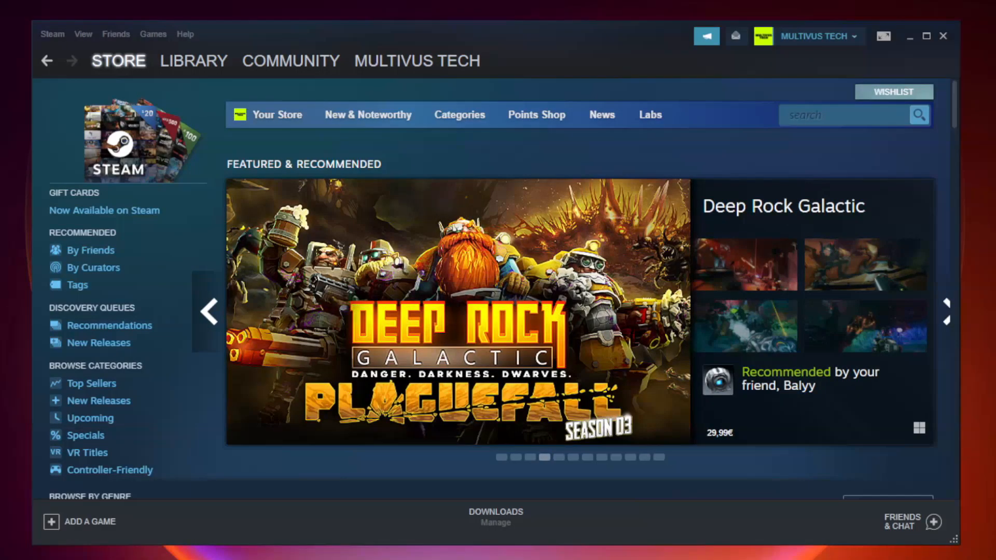
Step: Open the Steam Library and show the context menu for YOUR NOT WORKING GAME in Favorites
{"action": "left_click", "coordinate": [193, 61]}
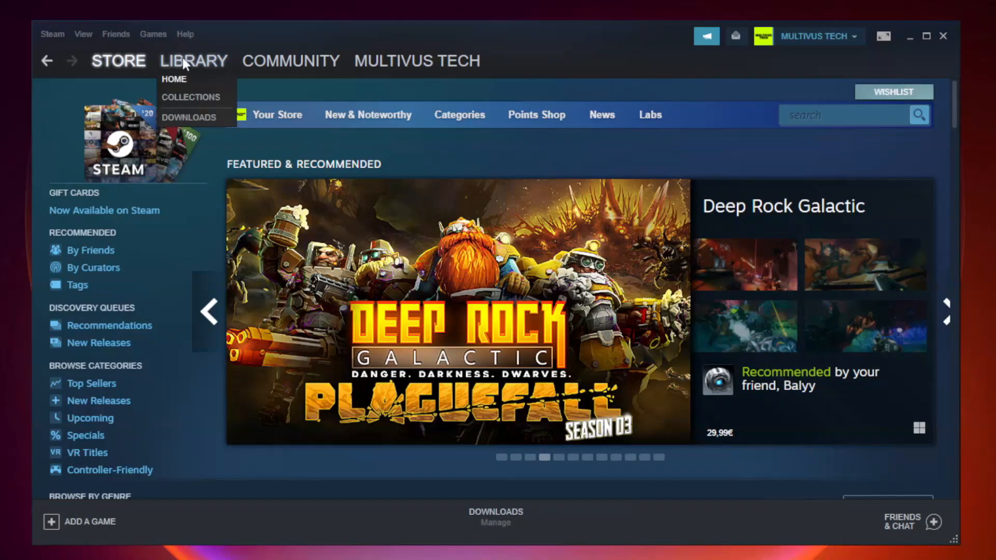
{"action": "mouse_move", "coordinate": [204, 67]}
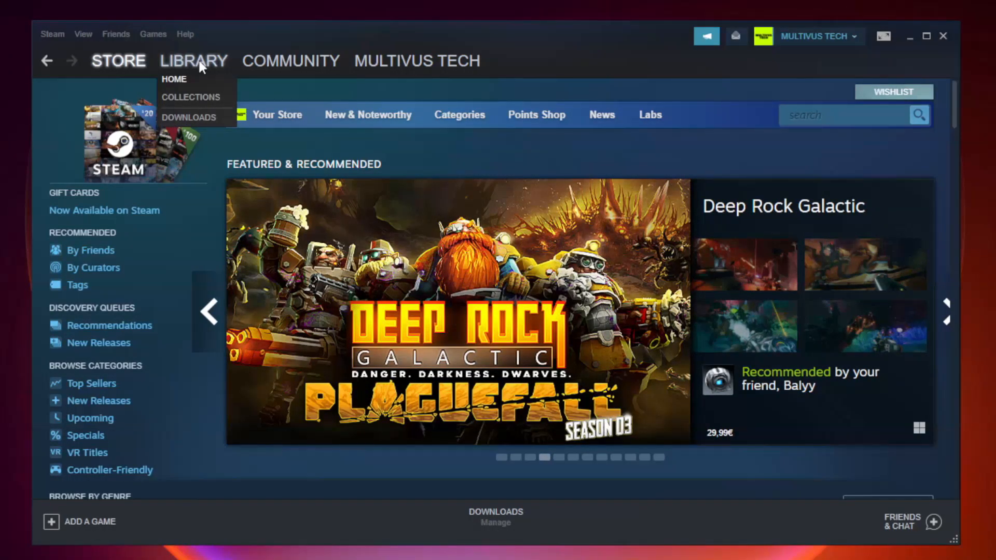
{"action": "left_click", "coordinate": [174, 79]}
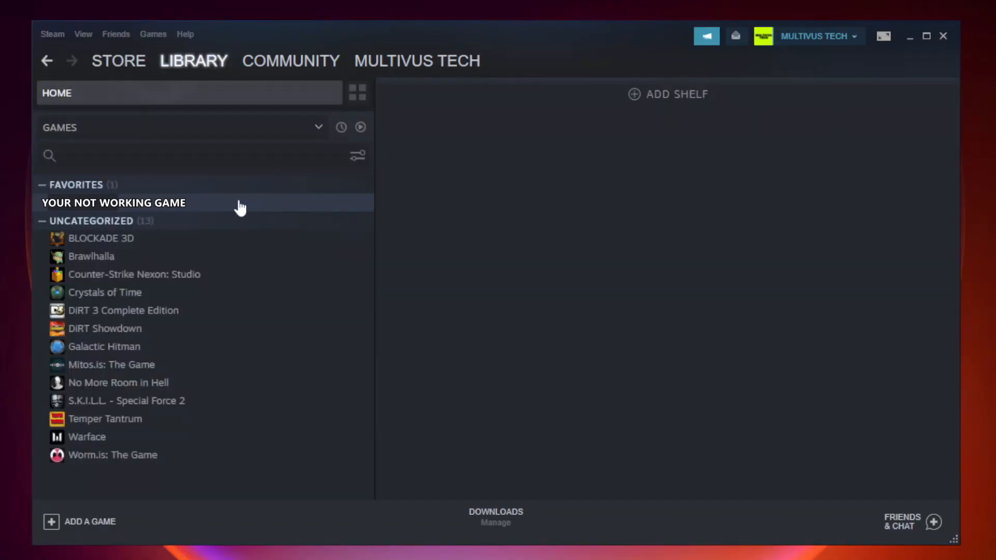
{"action": "right_click", "coordinate": [113, 203]}
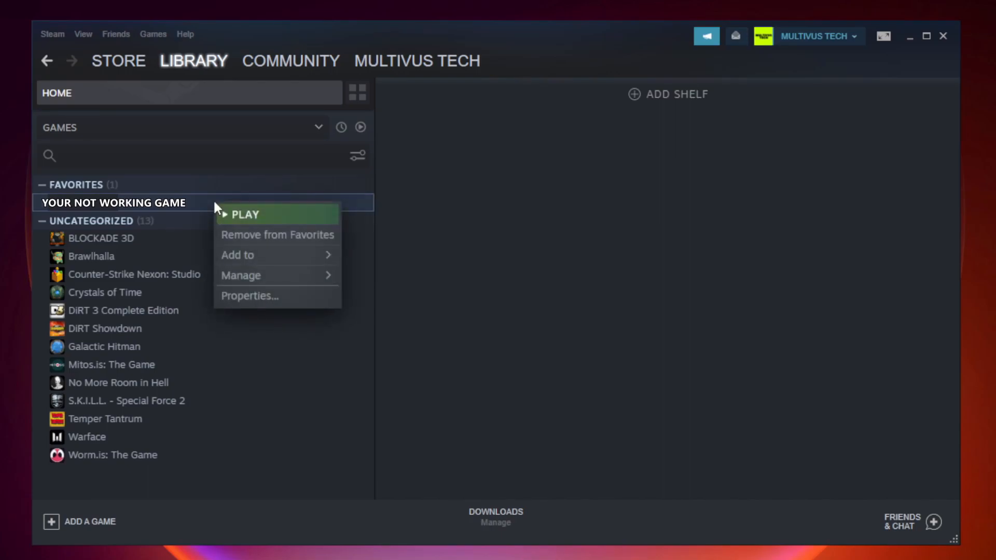
{"action": "mouse_move", "coordinate": [281, 300]}
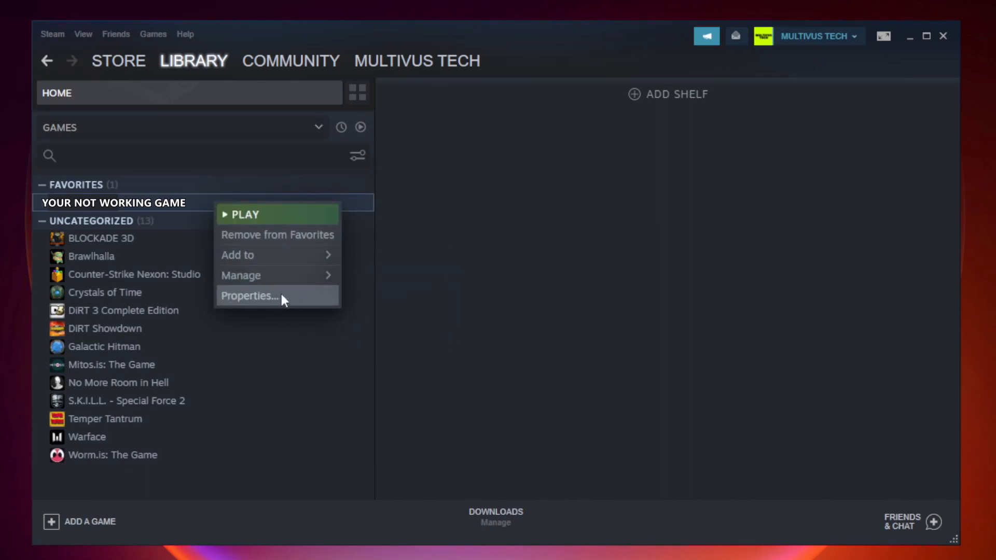
{"action": "mouse_move", "coordinate": [275, 299]}
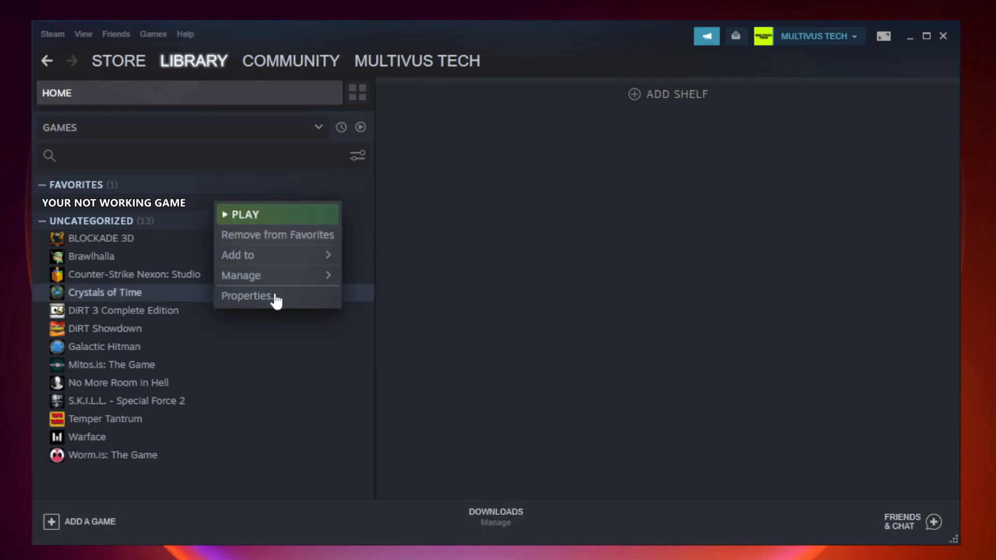
Step: From Properties > Local Files, verify game file integrity, validating all 9192 files
{"action": "left_click", "coordinate": [246, 297]}
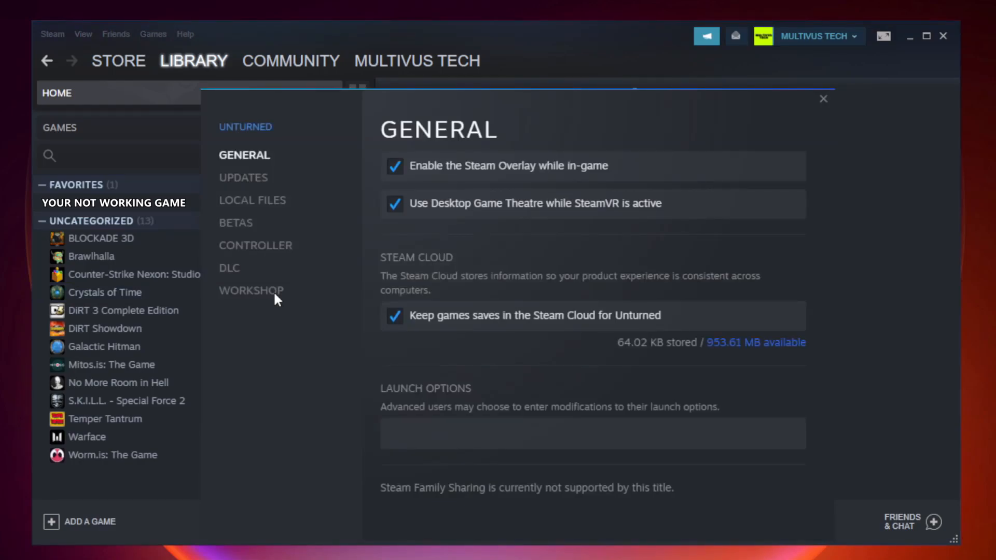
{"action": "mouse_move", "coordinate": [262, 213]}
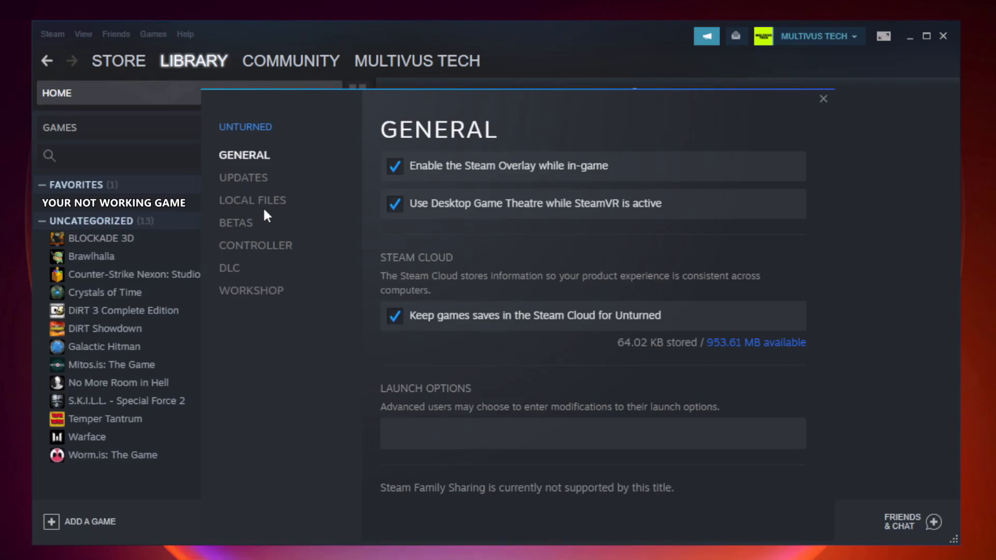
{"action": "left_click", "coordinate": [252, 200]}
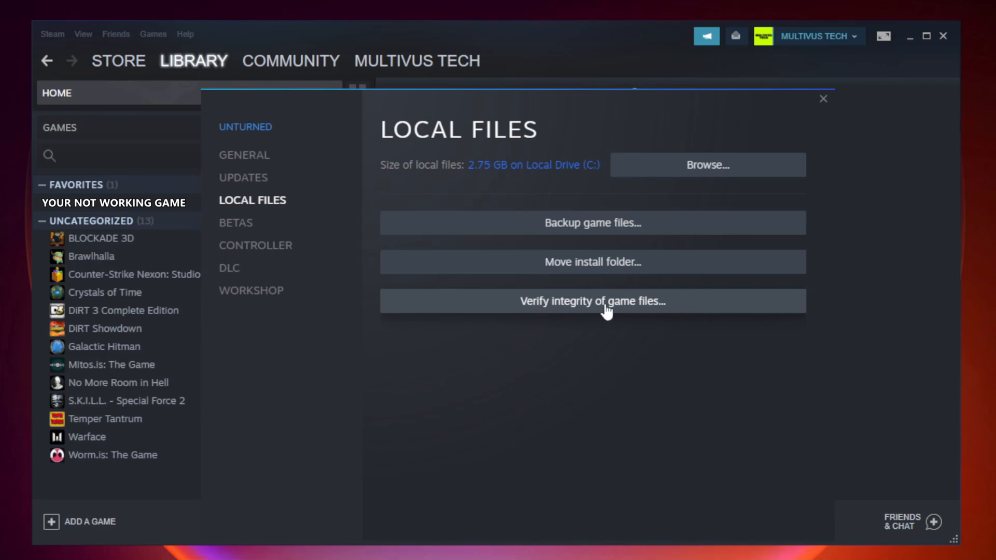
{"action": "left_click", "coordinate": [593, 301]}
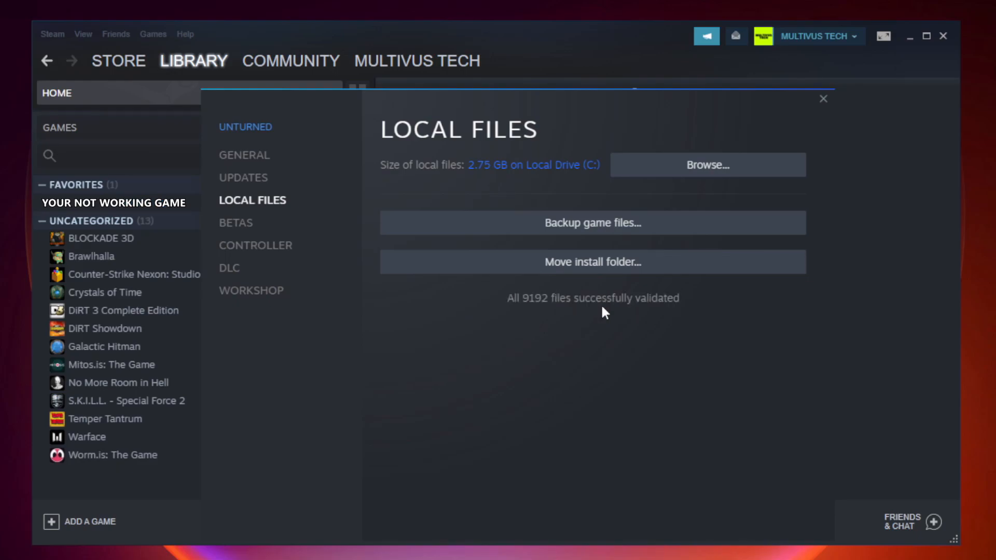
{"action": "mouse_move", "coordinate": [660, 321]}
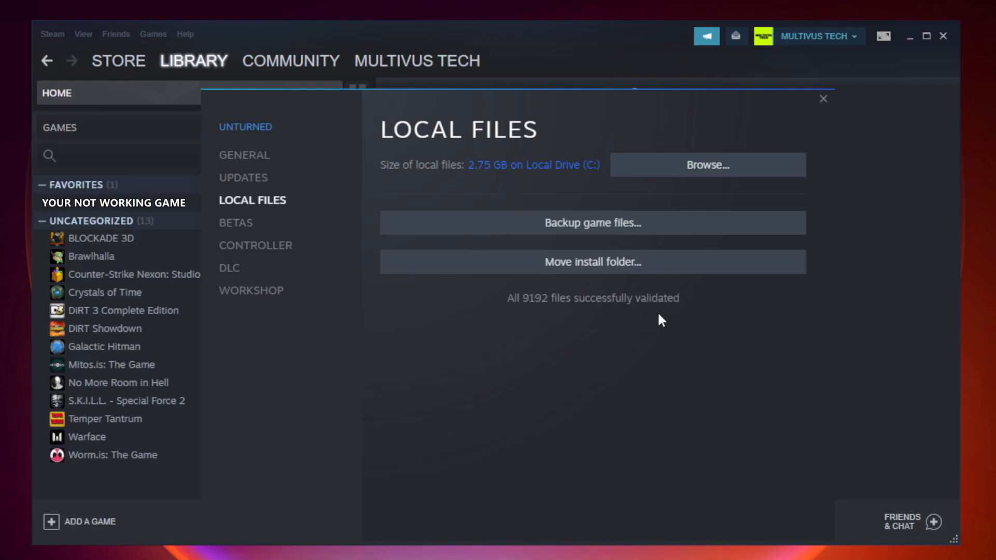
{"action": "mouse_move", "coordinate": [690, 173]}
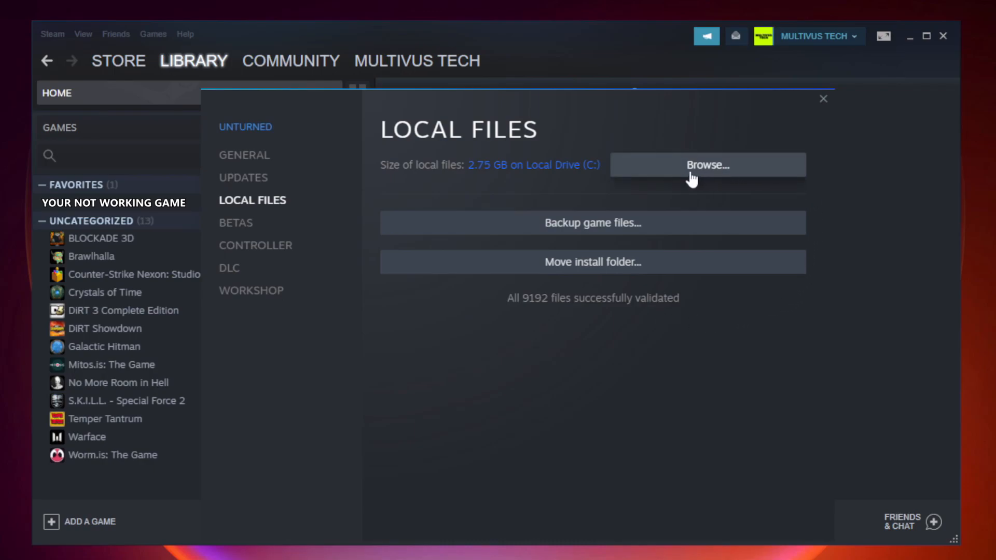
Step: Browse to the game's install folder and open the YOUR NOT WORKING GAME shortcut's Properties
{"action": "left_click", "coordinate": [707, 165]}
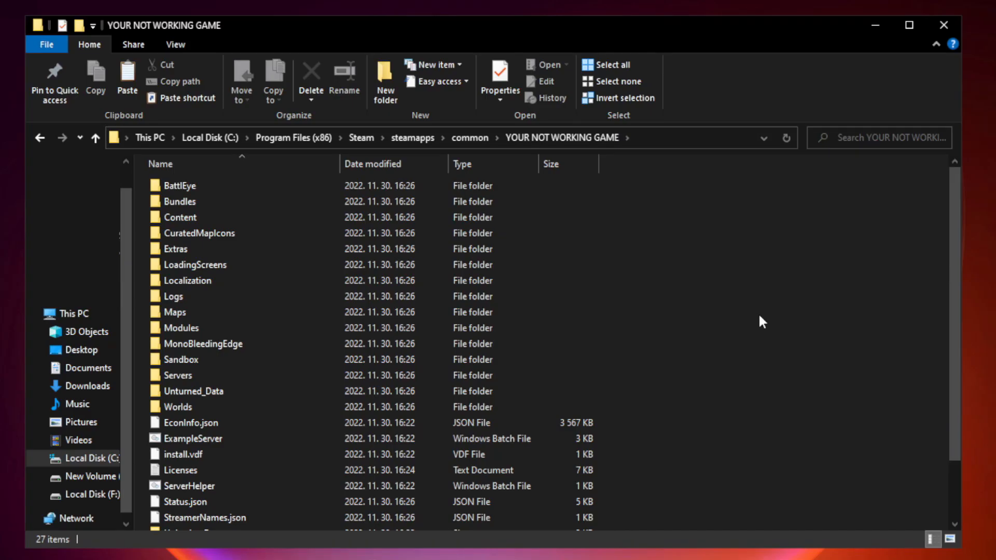
{"action": "scroll", "scroll_direction": "down", "scroll_amount": 3}
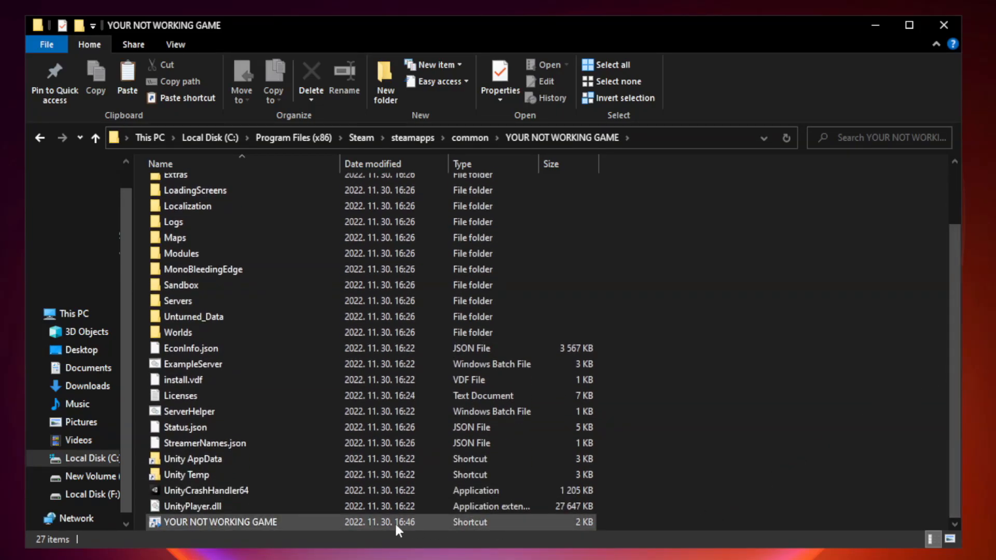
{"action": "left_click", "coordinate": [220, 522]}
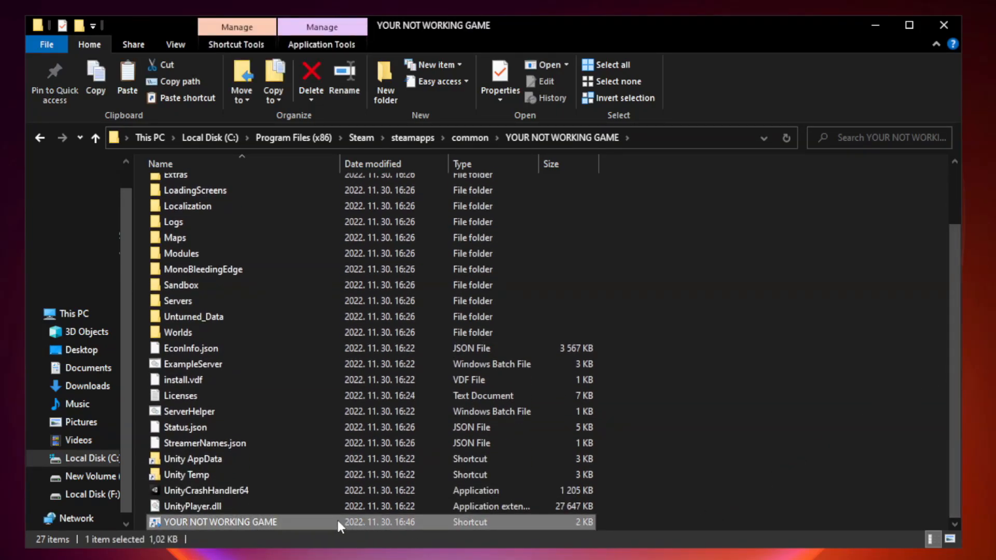
{"action": "right_click", "coordinate": [221, 522]}
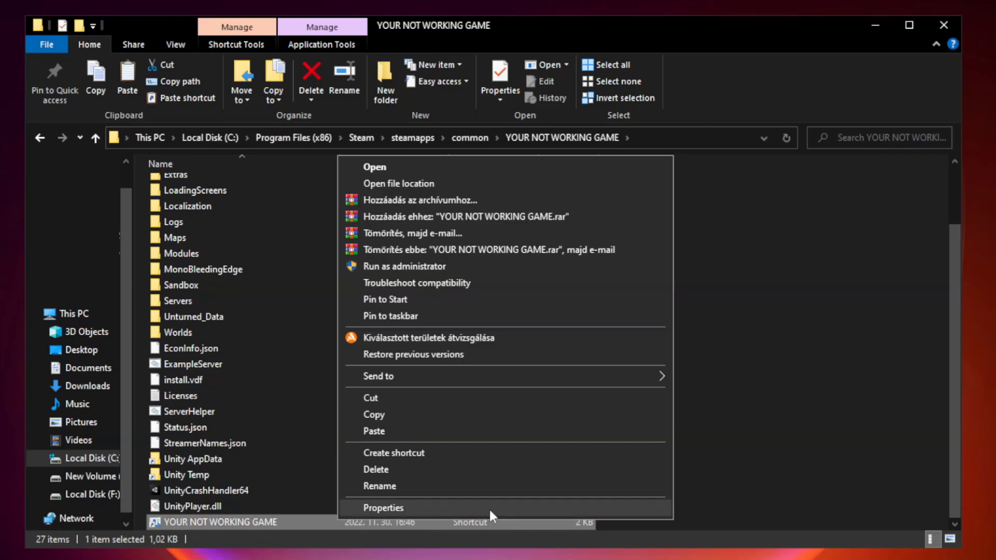
{"action": "mouse_move", "coordinate": [502, 512]}
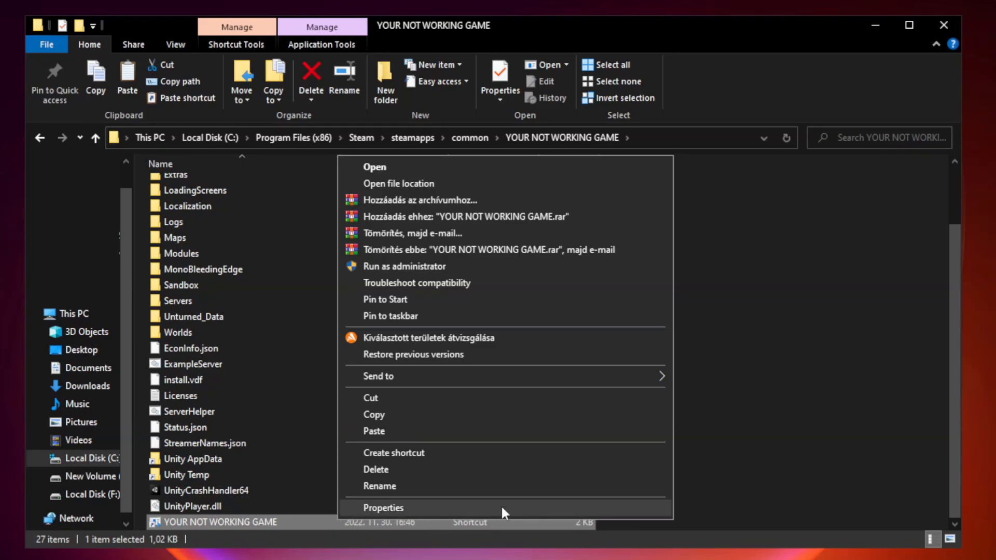
{"action": "left_click", "coordinate": [383, 507]}
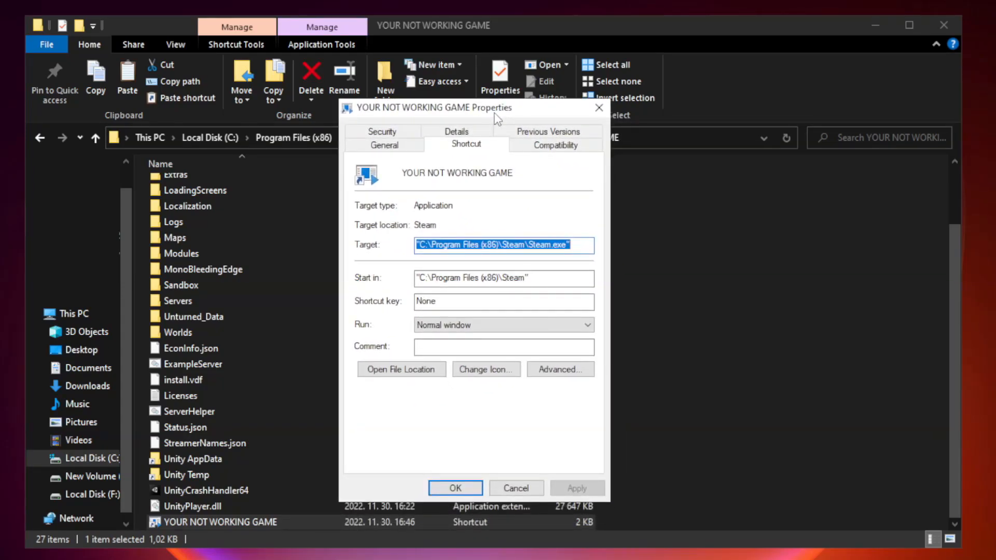
{"action": "mouse_move", "coordinate": [547, 159]}
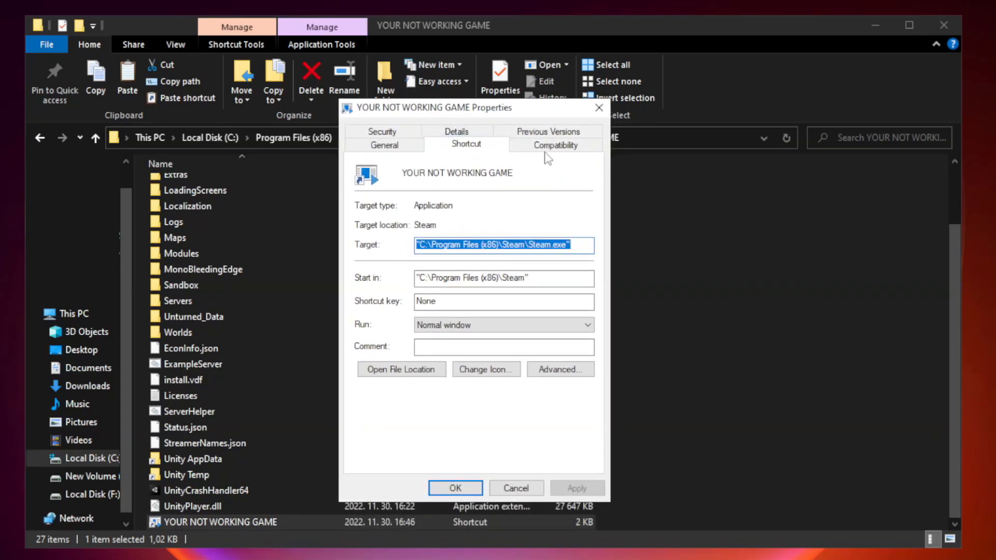
{"action": "mouse_move", "coordinate": [553, 153]}
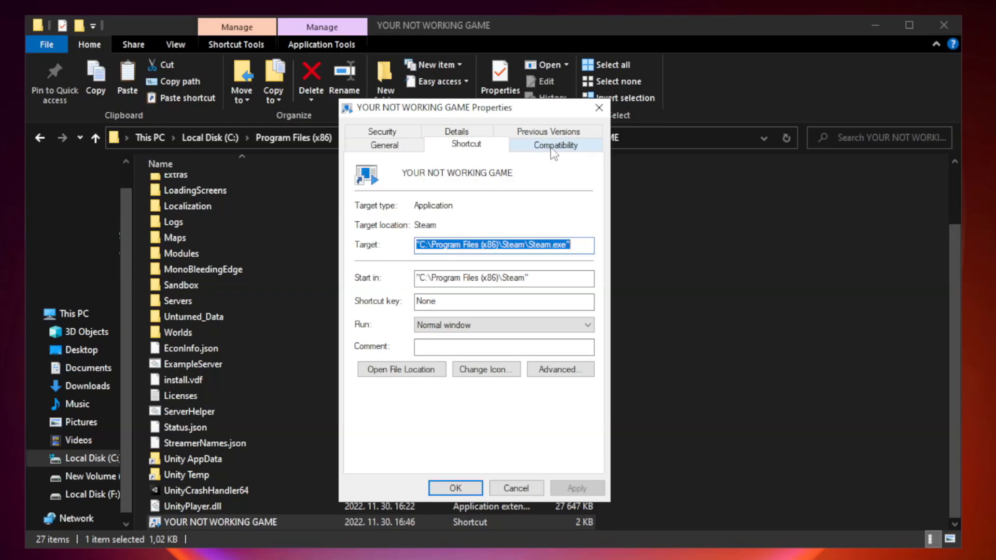
Step: Set the shortcut to Windows 8 compatibility, no fullscreen optimizations, run as administrator, then close Explorer
{"action": "left_click", "coordinate": [555, 145]}
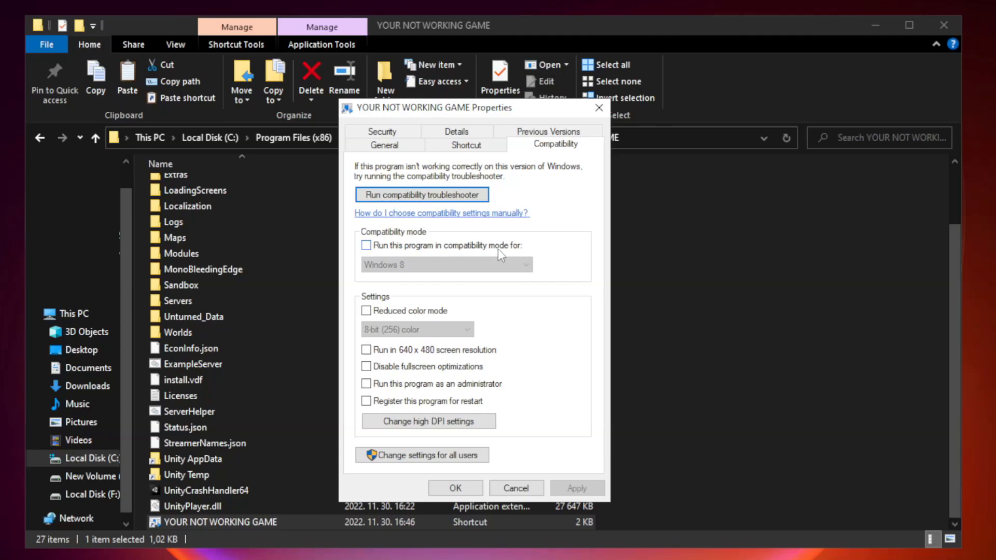
{"action": "left_click", "coordinate": [366, 246]}
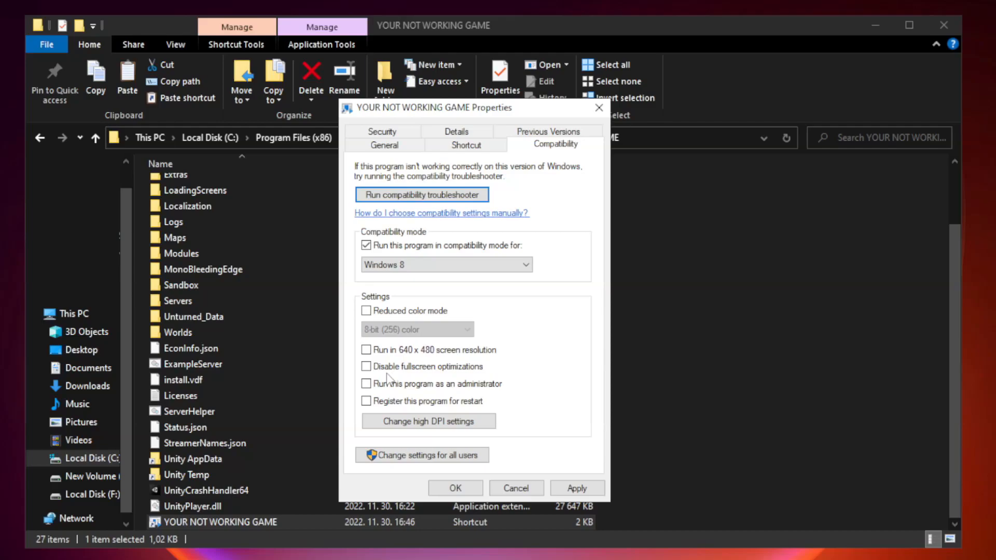
{"action": "left_click", "coordinate": [365, 366]}
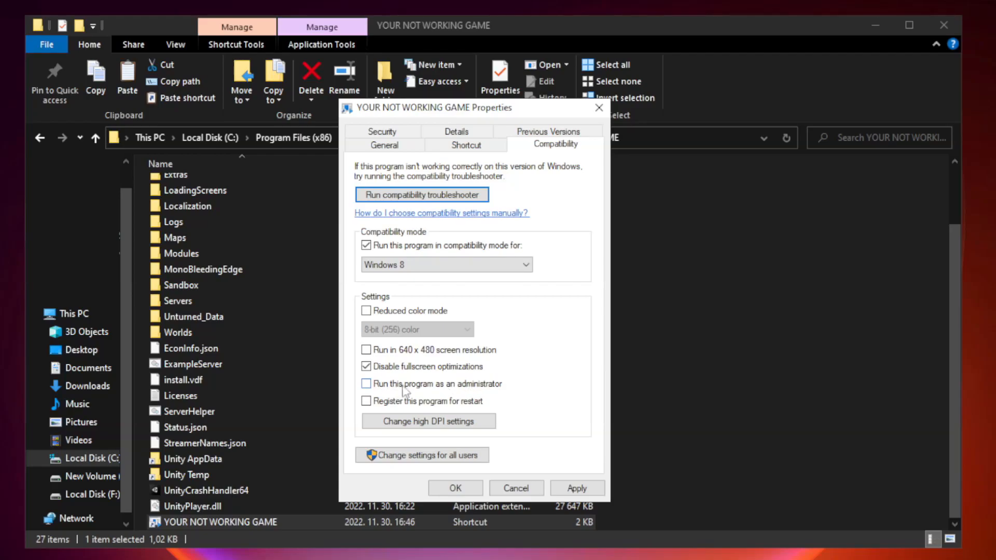
{"action": "left_click", "coordinate": [366, 384]}
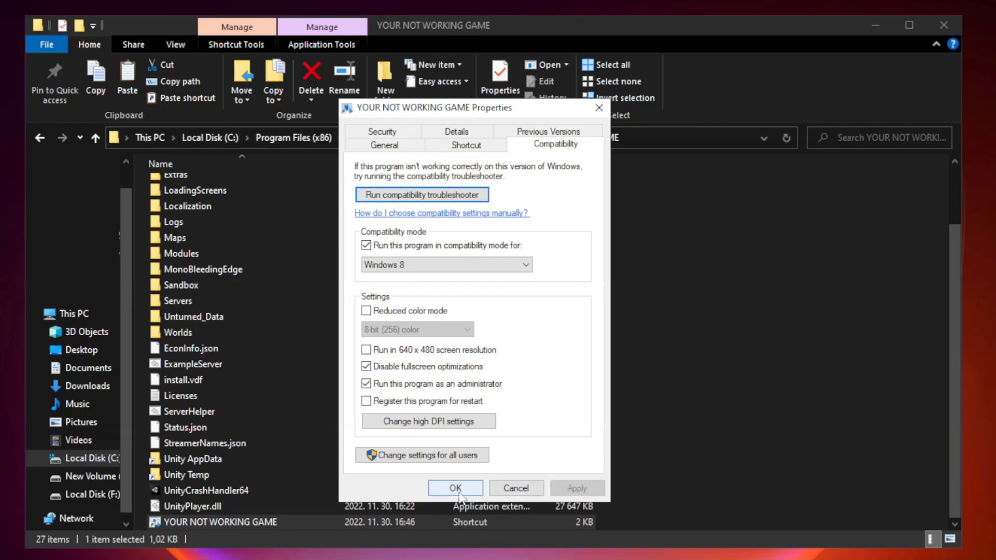
{"action": "left_click", "coordinate": [455, 487]}
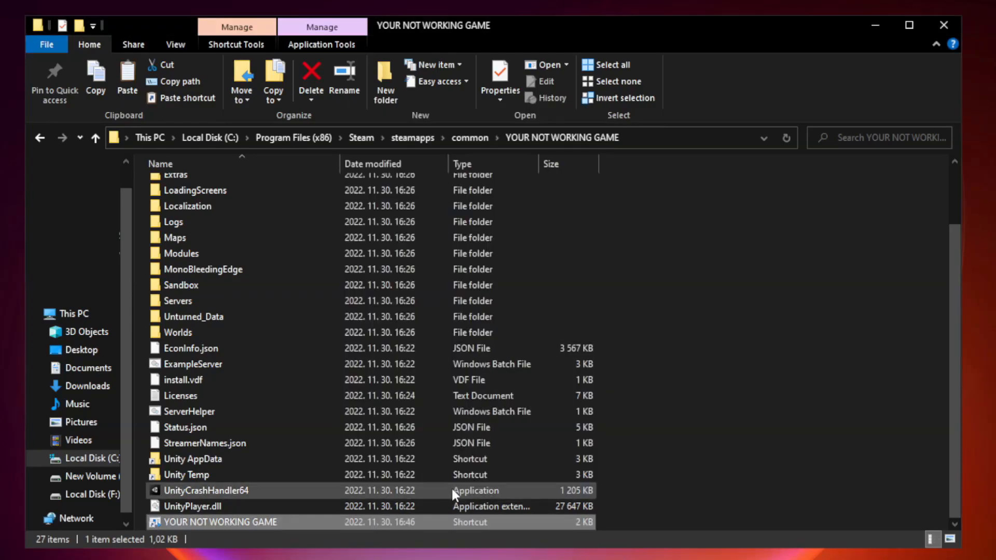
{"action": "mouse_move", "coordinate": [522, 475]}
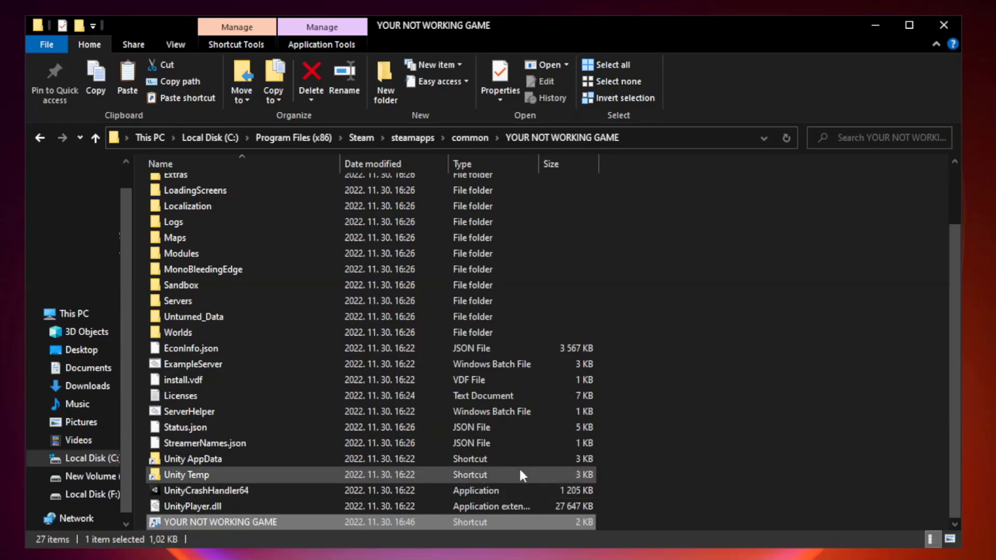
{"action": "mouse_move", "coordinate": [943, 24]}
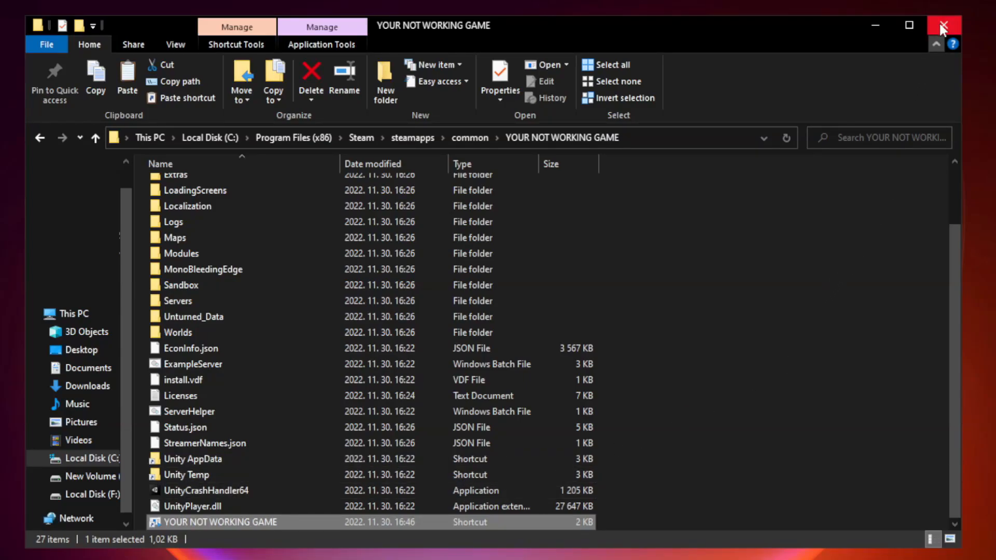
{"action": "mouse_move", "coordinate": [942, 25]}
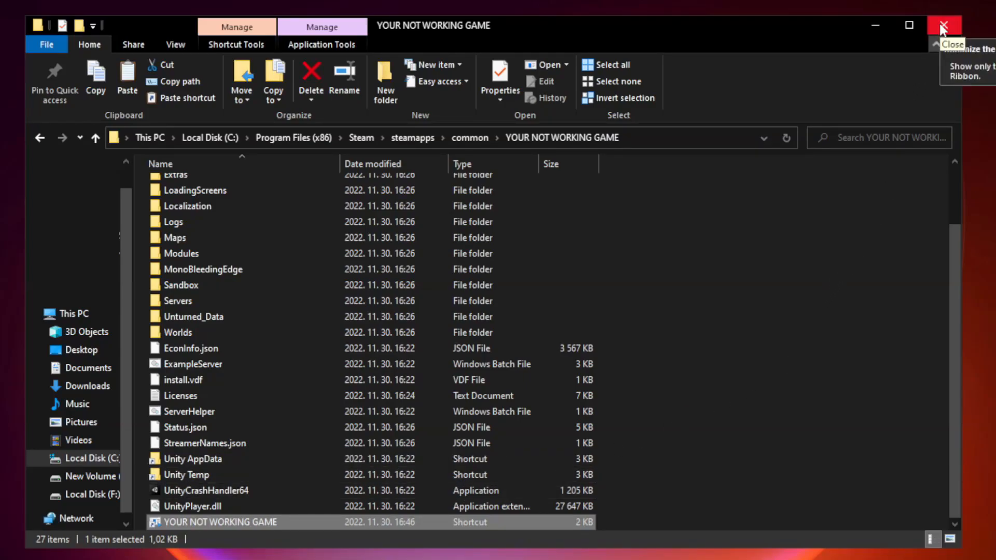
{"action": "left_click", "coordinate": [942, 26]}
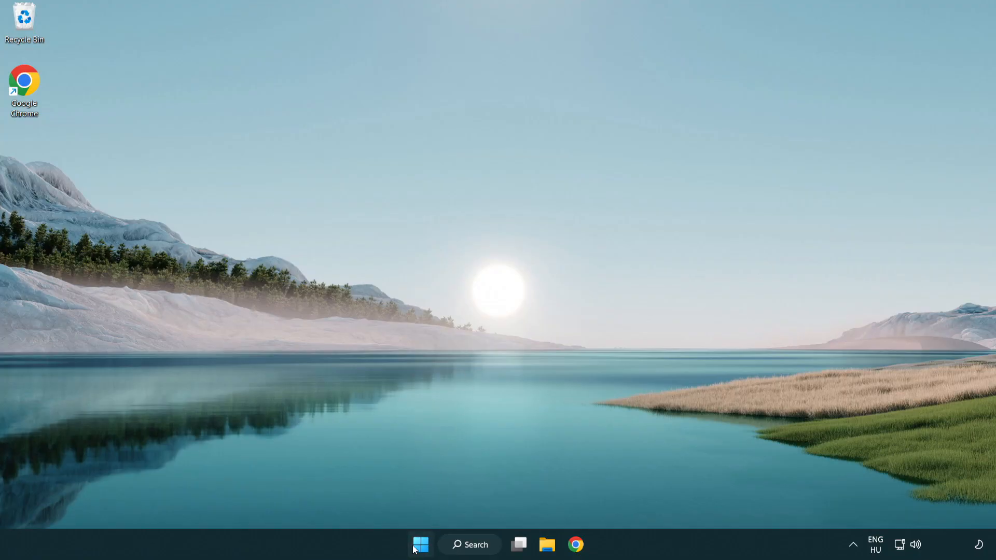
Step: Open Task Manager from the Start right-click menu and show its Startup apps
{"action": "right_click", "coordinate": [419, 544]}
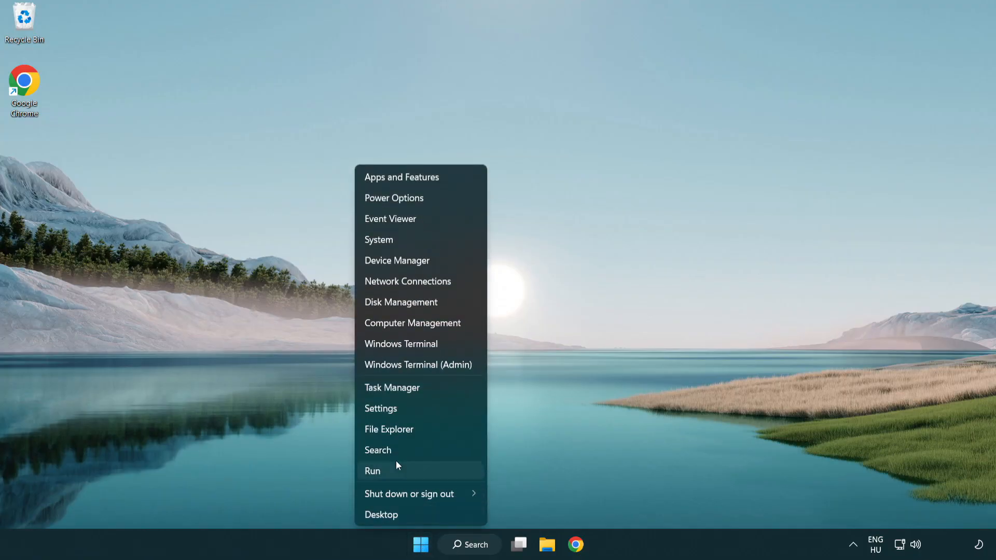
{"action": "mouse_move", "coordinate": [432, 392]}
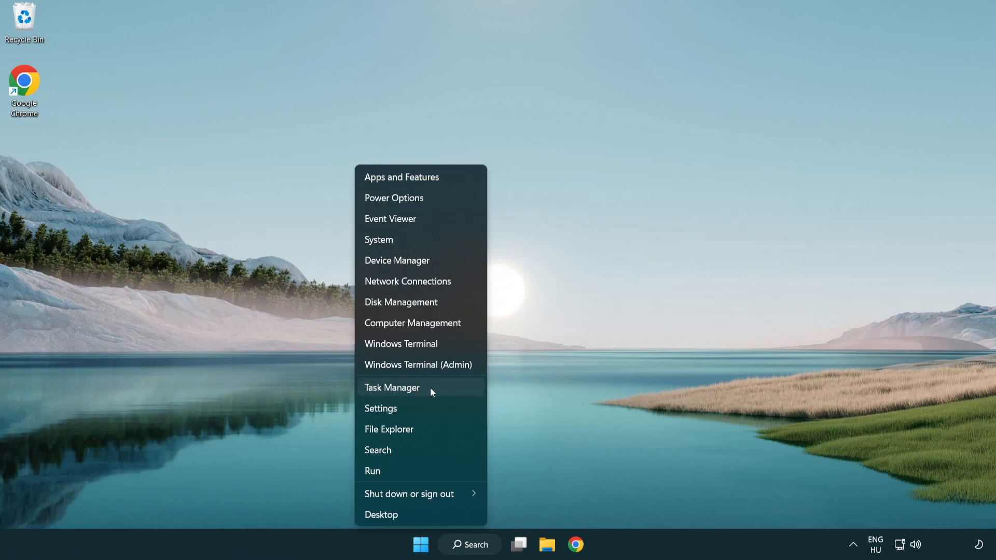
{"action": "left_click", "coordinate": [392, 388]}
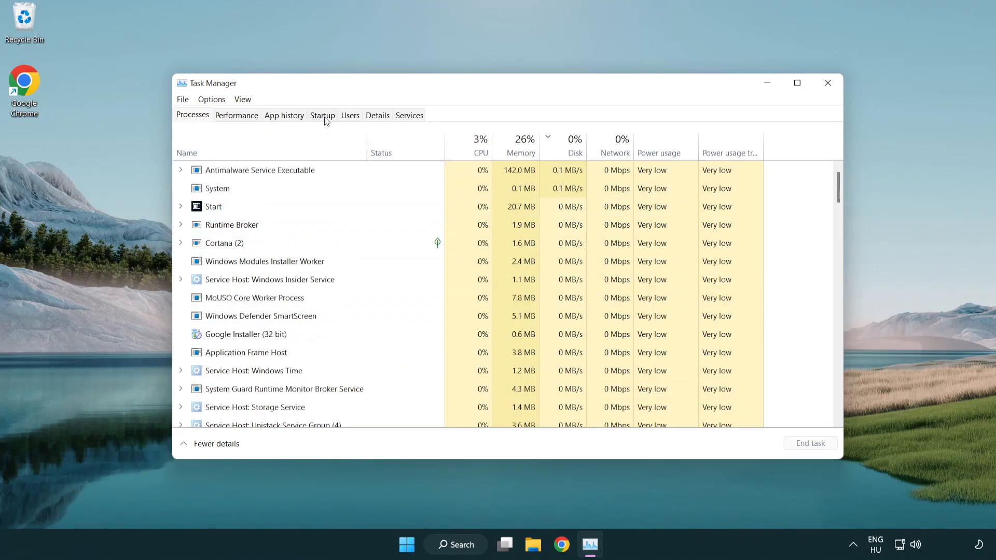
{"action": "left_click", "coordinate": [323, 115]}
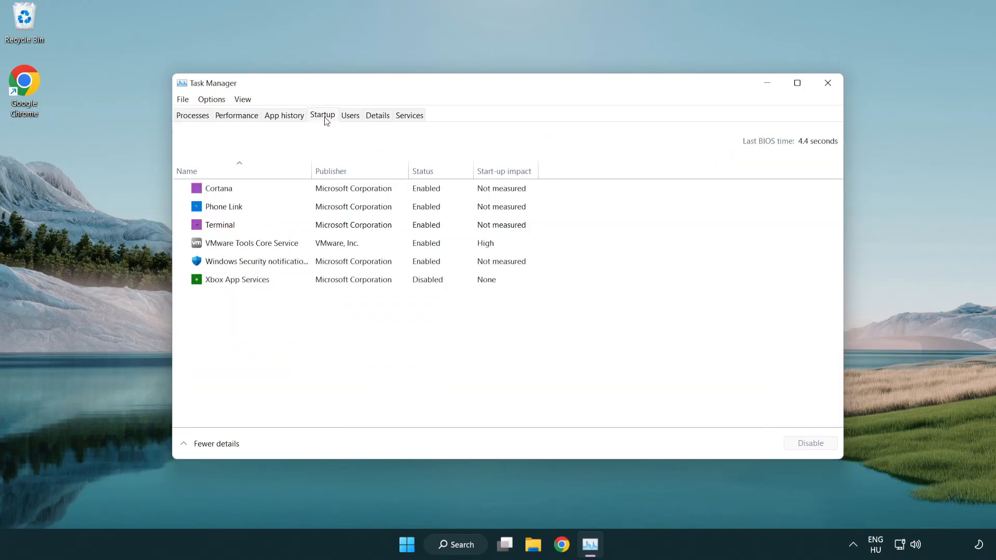
Step: Disable Terminal, Phone Link and Cortana at startup, then close Task Manager
{"action": "left_click", "coordinate": [220, 224]}
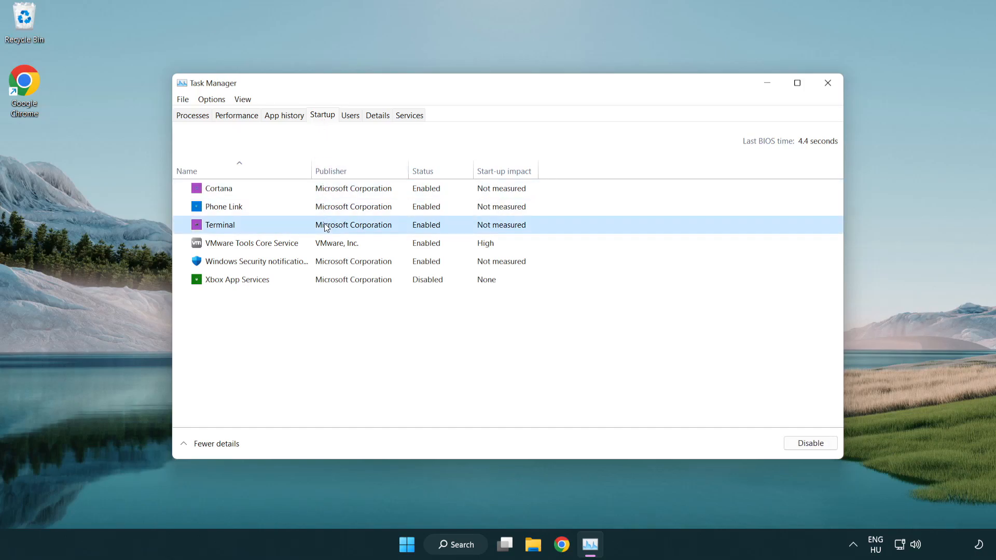
{"action": "left_click", "coordinate": [810, 443]}
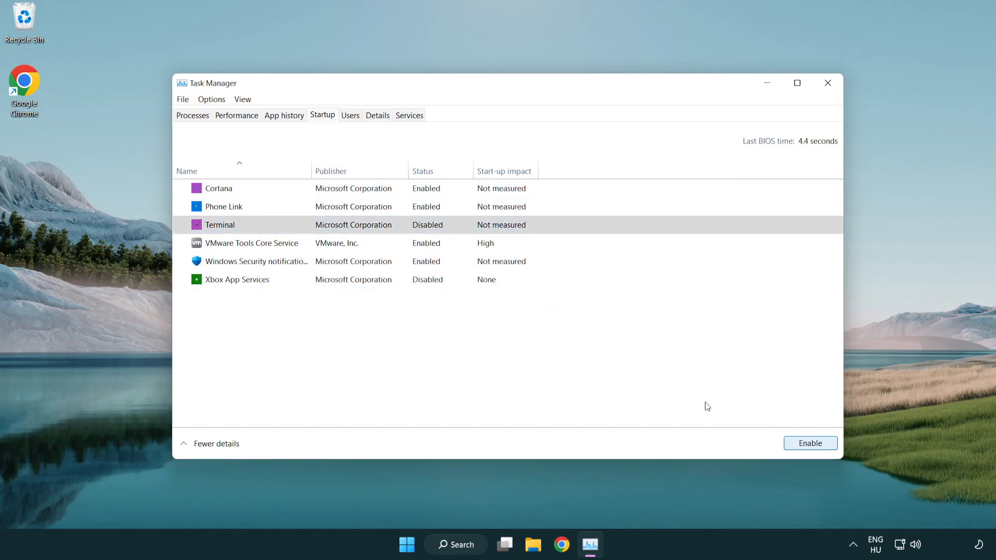
{"action": "left_click", "coordinate": [224, 207]}
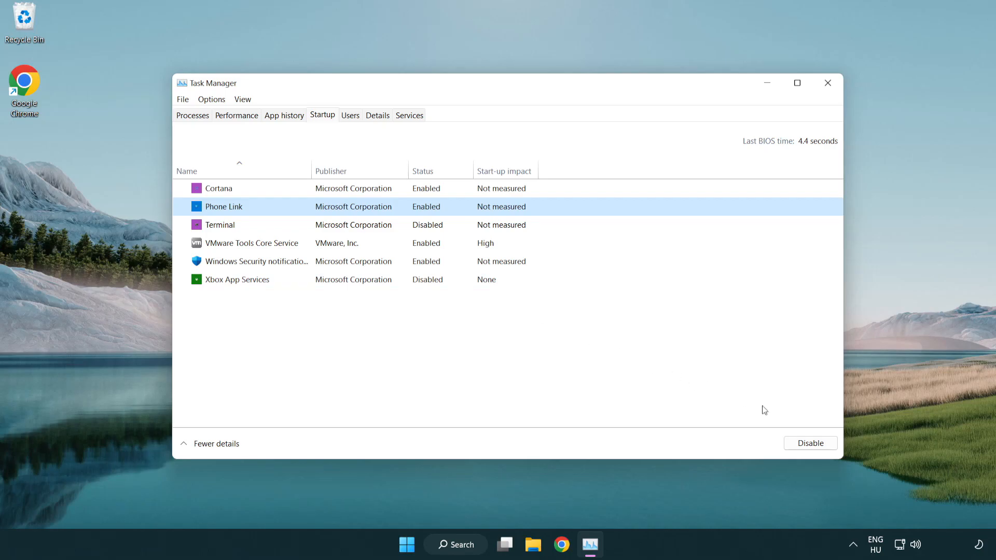
{"action": "left_click", "coordinate": [810, 443]}
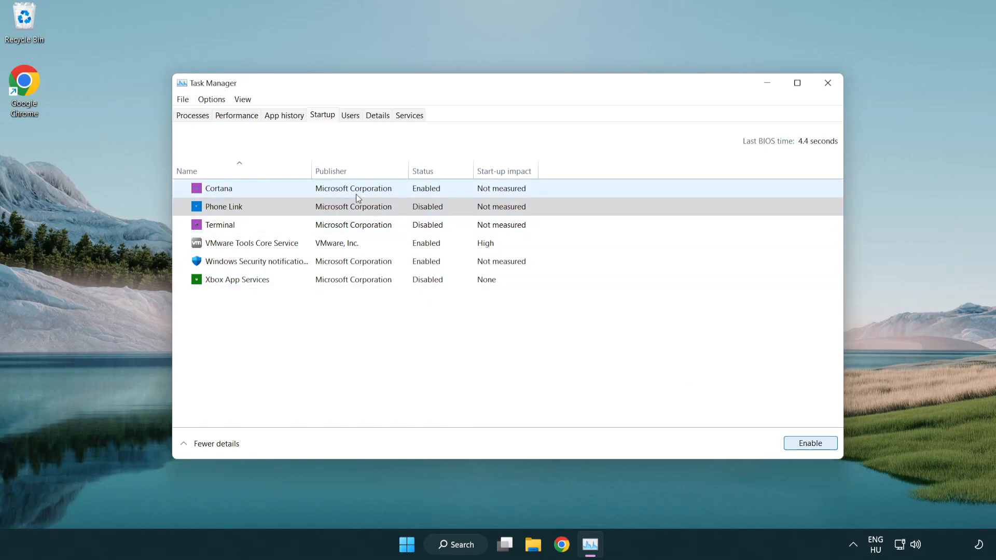
{"action": "left_click", "coordinate": [218, 189]}
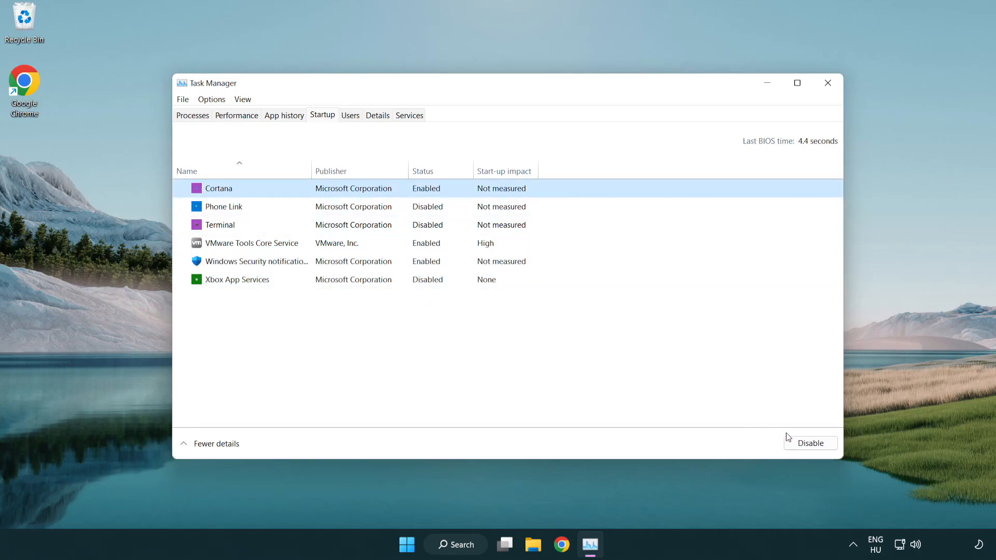
{"action": "left_click", "coordinate": [810, 443]}
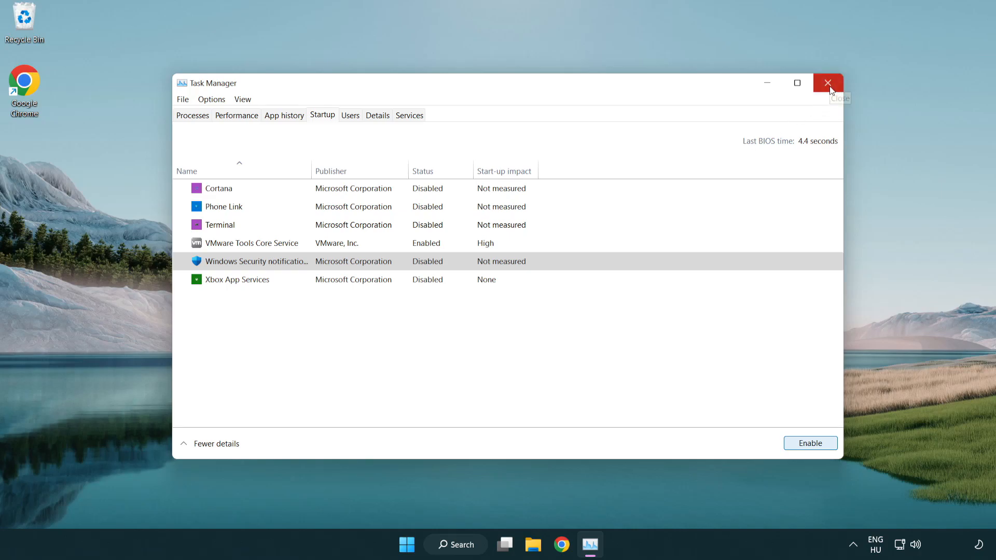
{"action": "left_click", "coordinate": [827, 83]}
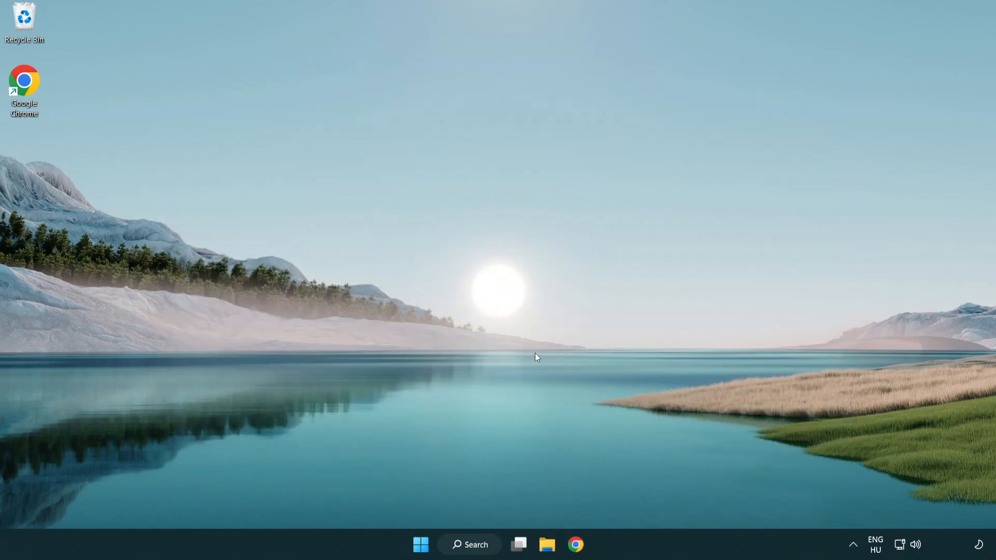
Step: Search for 'cmd' and launch Command Prompt as administrator
{"action": "left_click", "coordinate": [469, 545]}
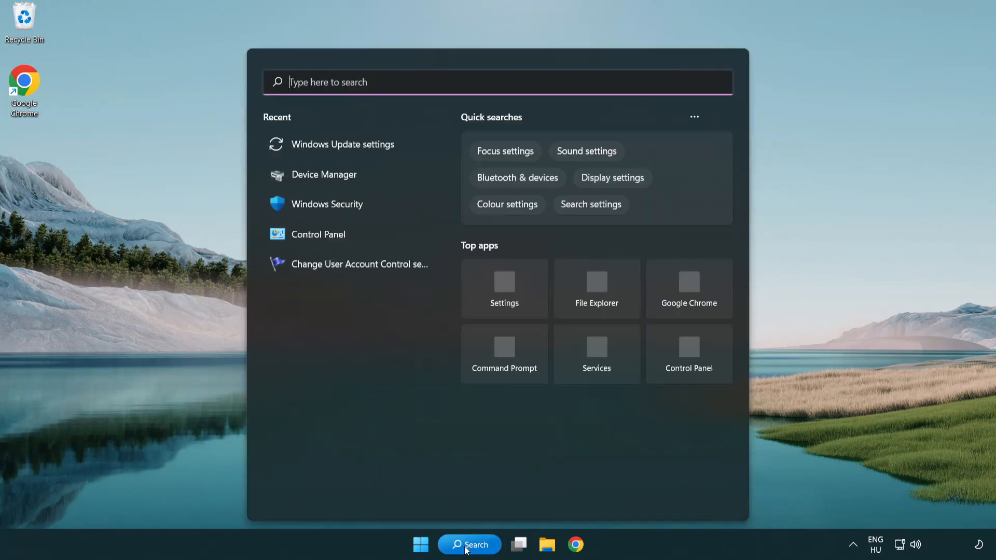
{"action": "type", "text": "c"}
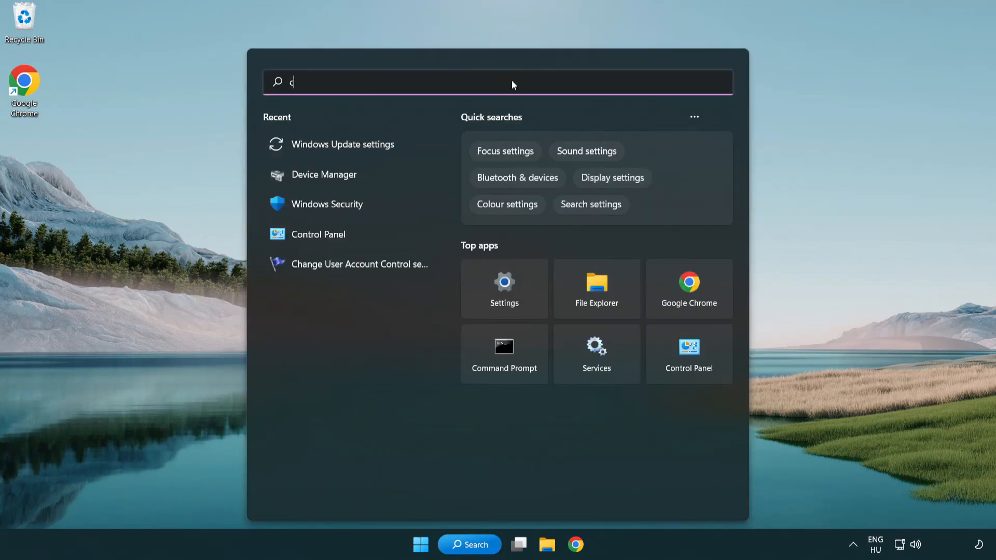
{"action": "type", "text": "md"}
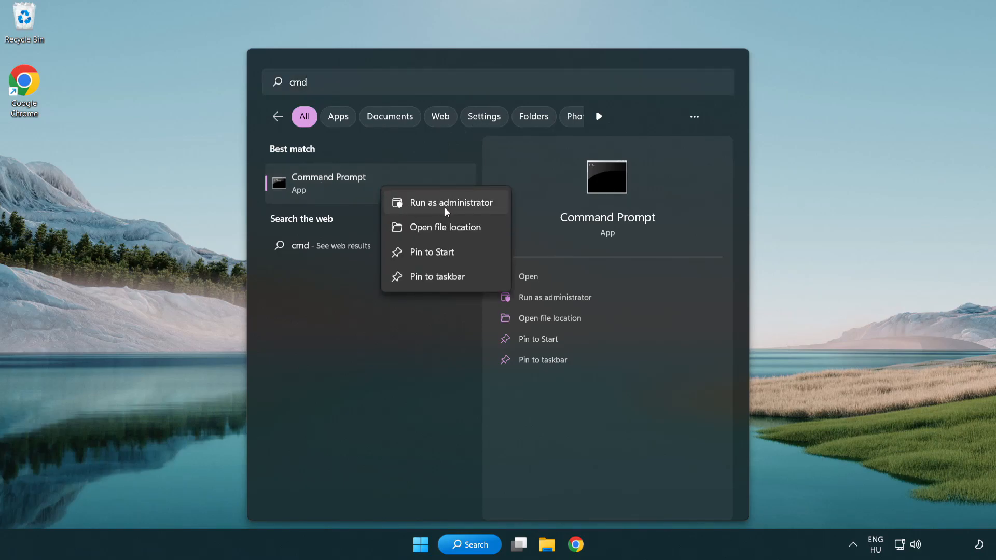
{"action": "mouse_move", "coordinate": [452, 210]}
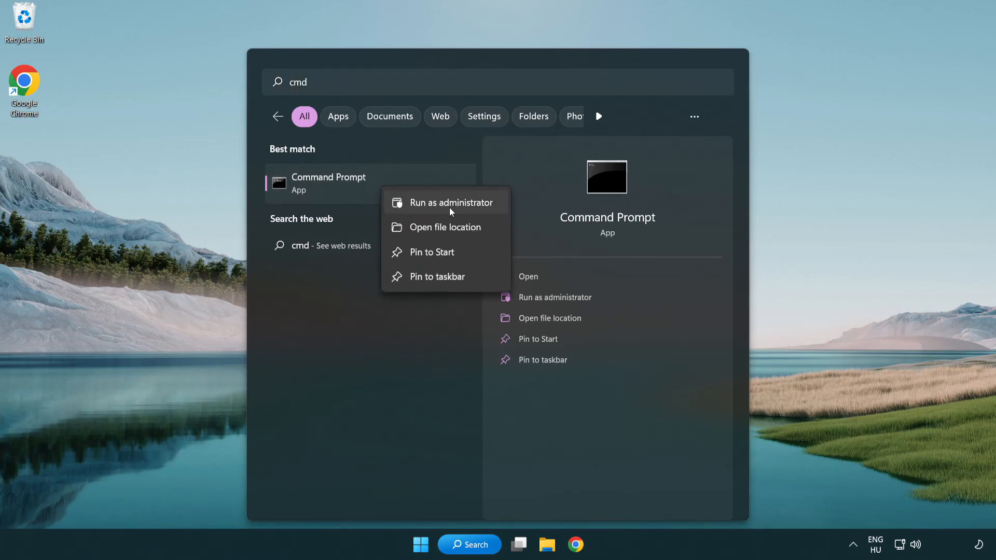
{"action": "left_click", "coordinate": [451, 202]}
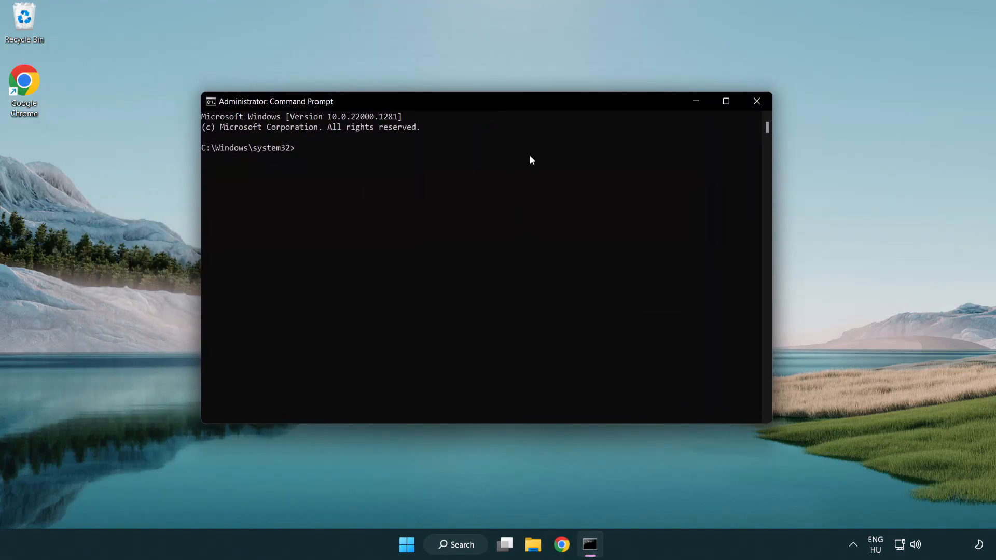
Step: Run sfc /scannow until no integrity violations are reported, then close Command Prompt
{"action": "type", "text": "sfc"}
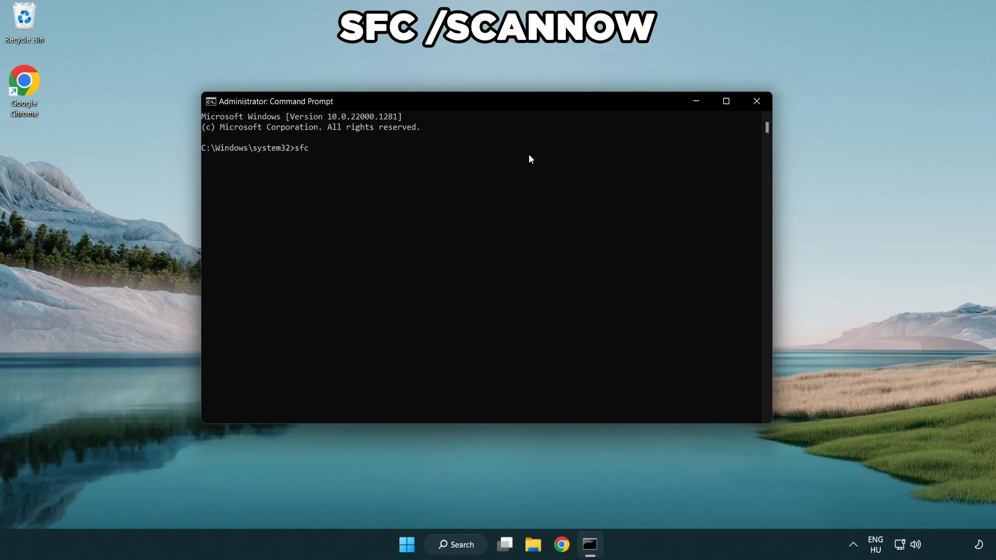
{"action": "type", "text": "/scannow"}
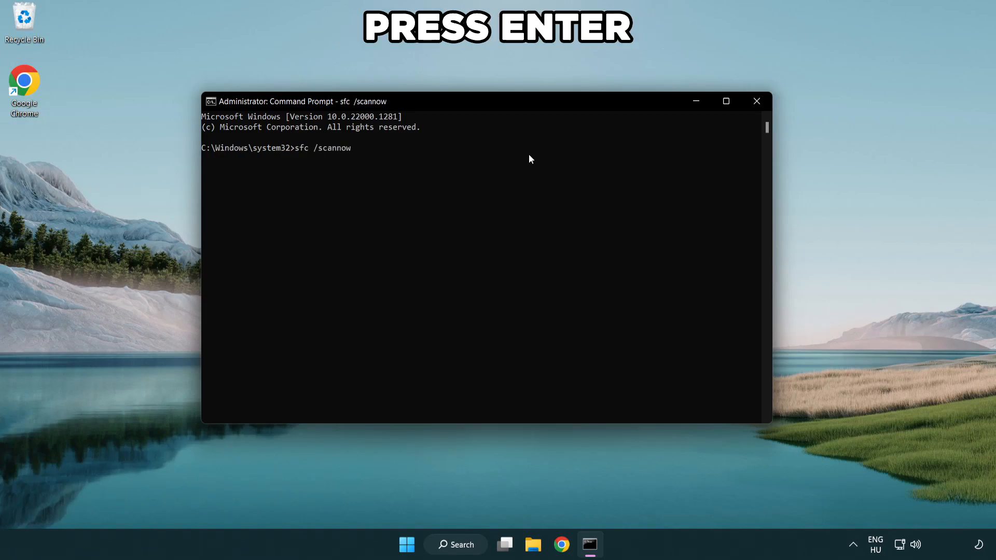
{"action": "key", "text": "Enter"}
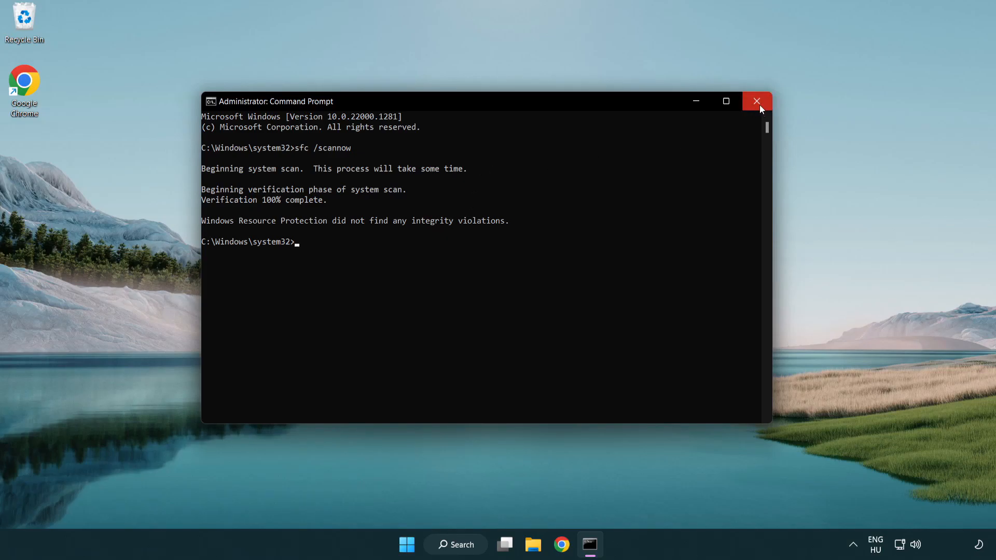
{"action": "left_click", "coordinate": [757, 101]}
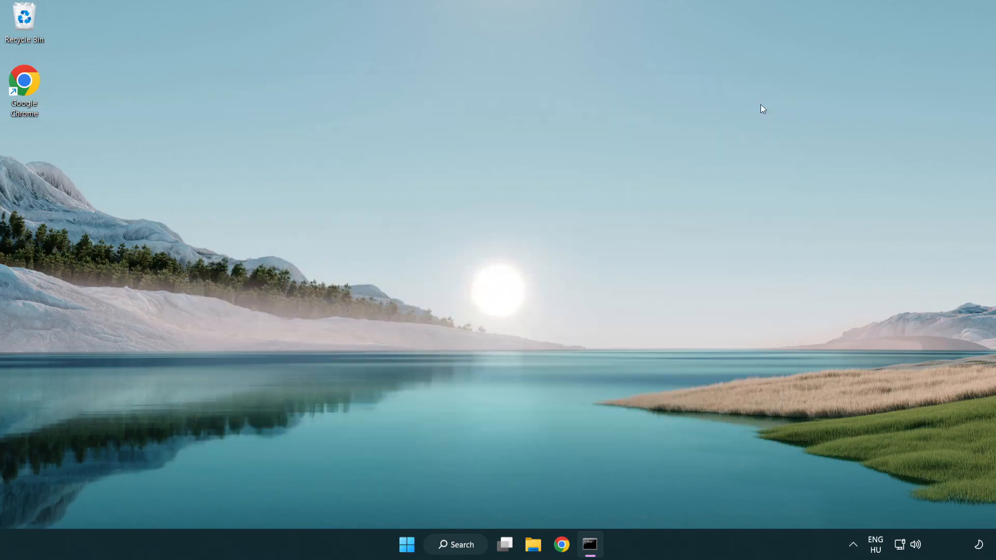
Step: Briefly bring up the Start menu and its power button, then return to the desktop
{"action": "left_click", "coordinate": [405, 544]}
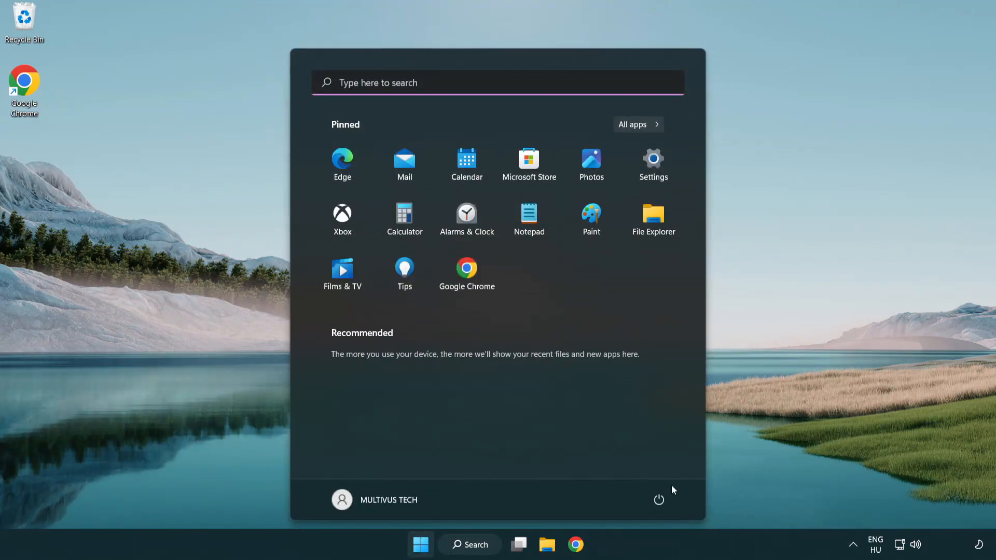
{"action": "left_click", "coordinate": [658, 500]}
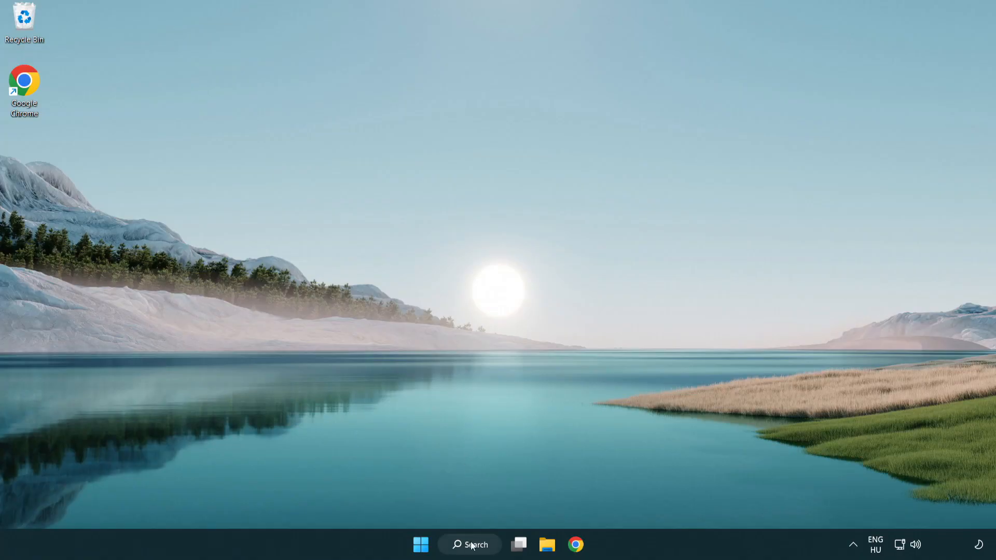
Step: Search Windows for 'security' so Windows Security appears as best match
{"action": "left_click", "coordinate": [469, 545]}
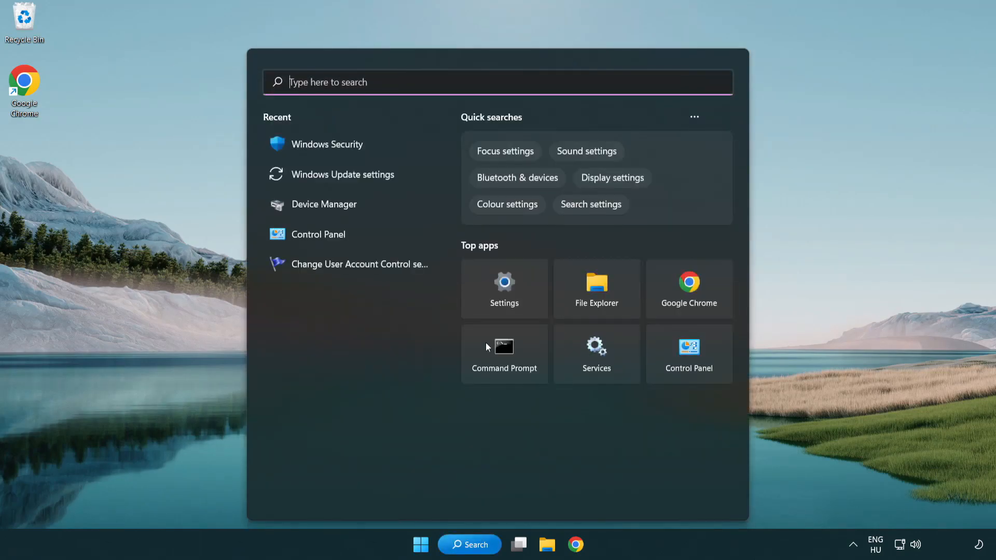
{"action": "type", "text": "security"}
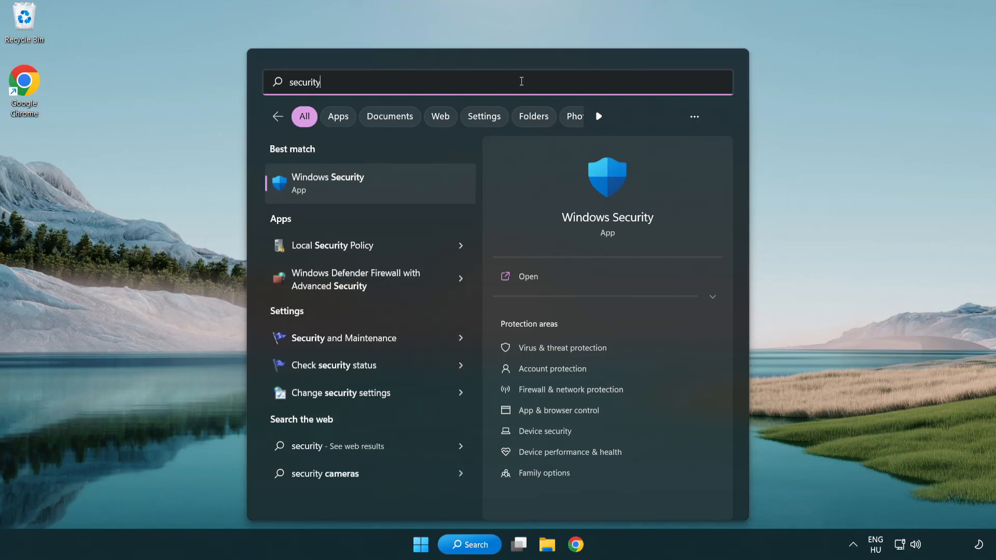
{"action": "mouse_move", "coordinate": [334, 193]}
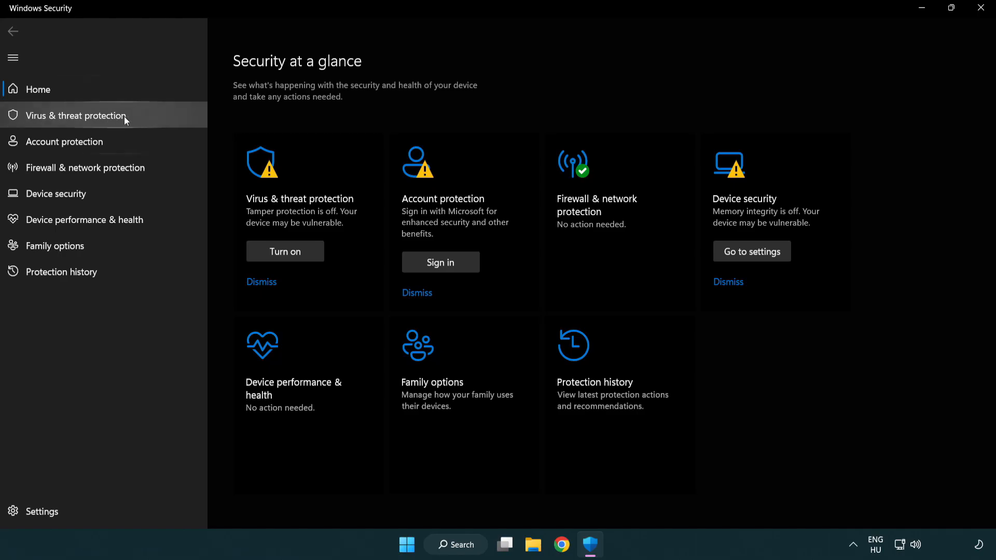
Step: Go through Virus & threat protection settings to the Exclusions page listing chrome.exe
{"action": "left_click", "coordinate": [75, 115]}
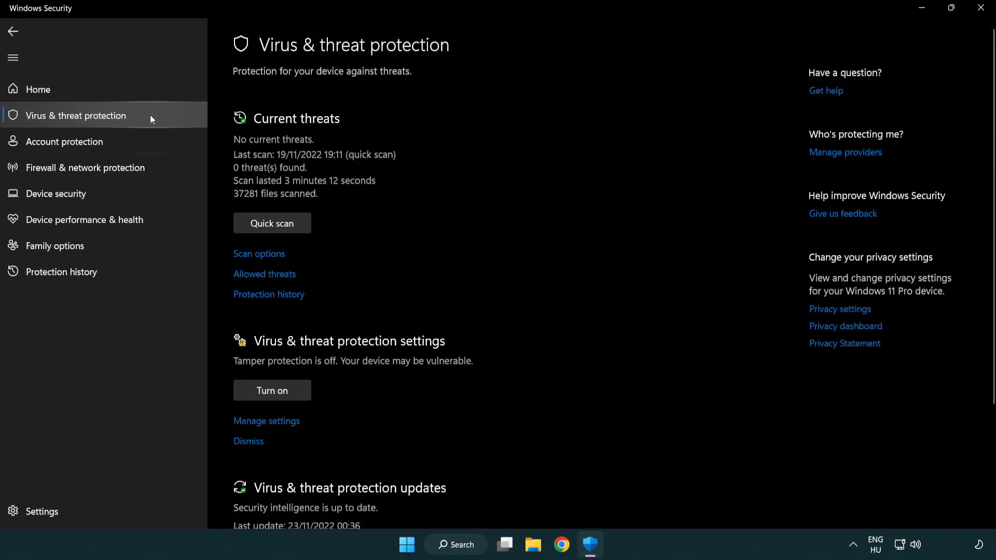
{"action": "scroll", "scroll_direction": "down", "scroll_amount": 3}
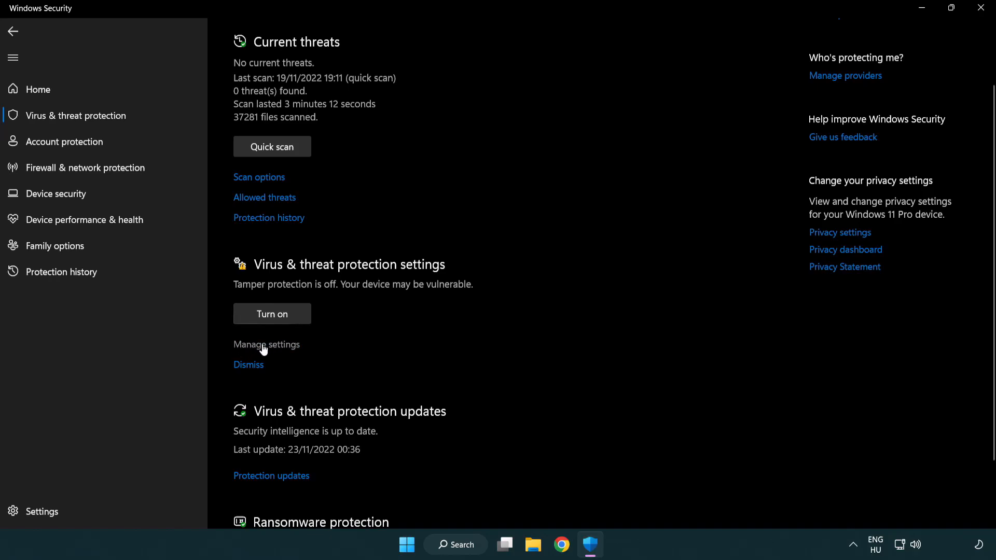
{"action": "left_click", "coordinate": [267, 345]}
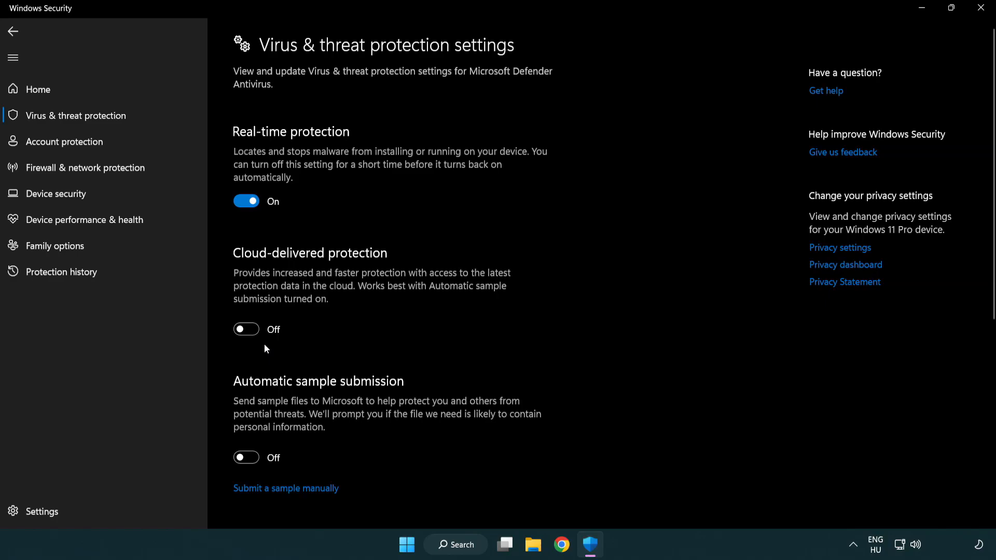
{"action": "scroll", "scroll_direction": "down", "scroll_amount": 3}
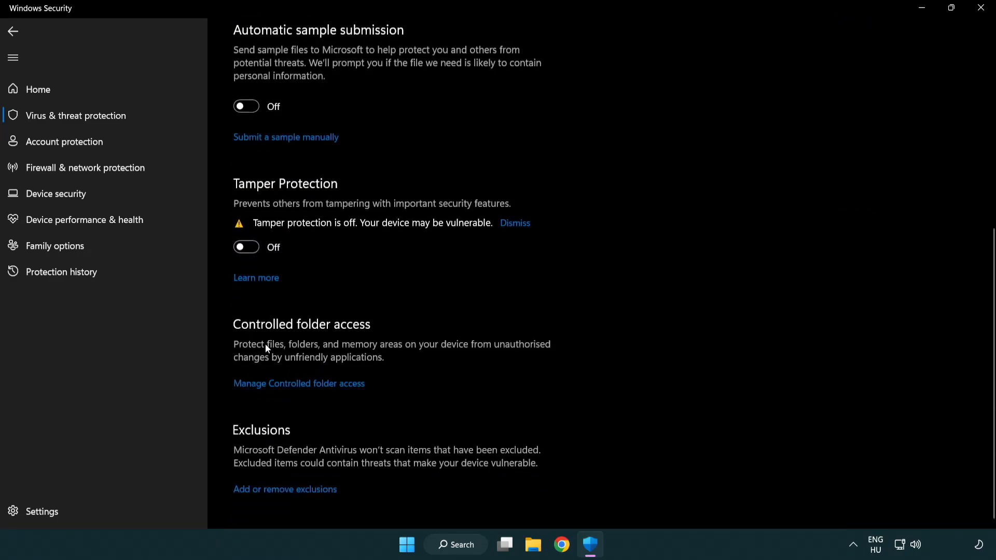
{"action": "mouse_move", "coordinate": [228, 502]}
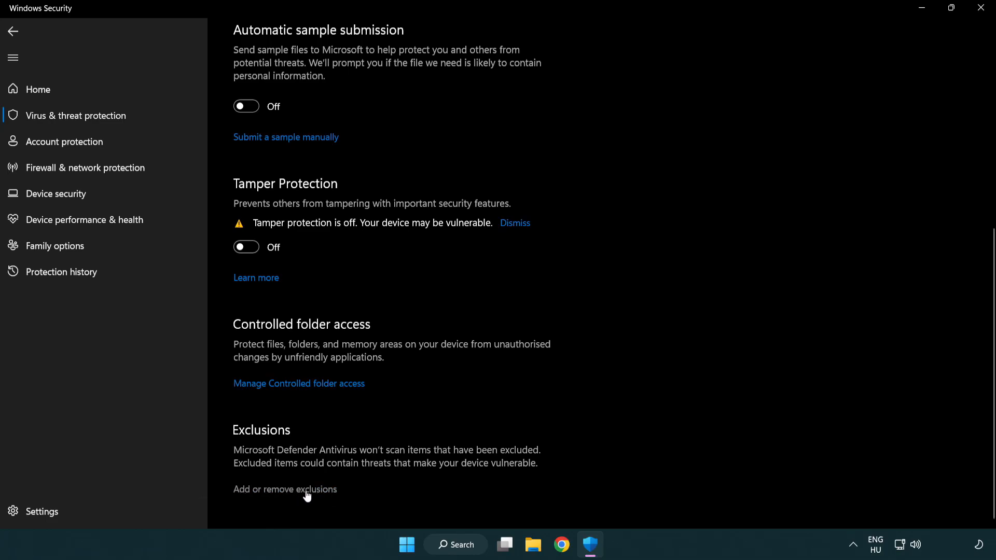
{"action": "left_click", "coordinate": [285, 489]}
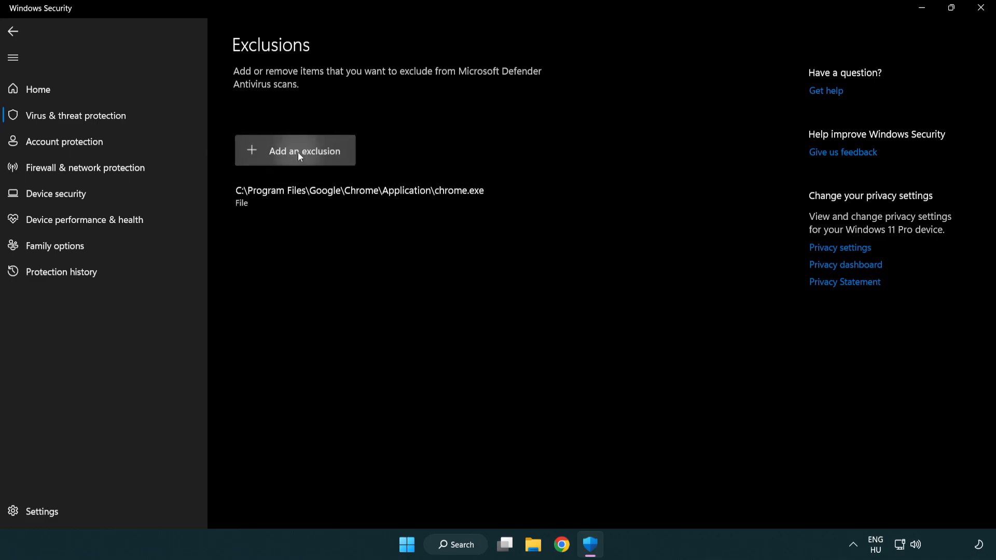
Step: Add a File-type exclusion, bringing up the picker at Local Disk (C:)
{"action": "left_click", "coordinate": [295, 150]}
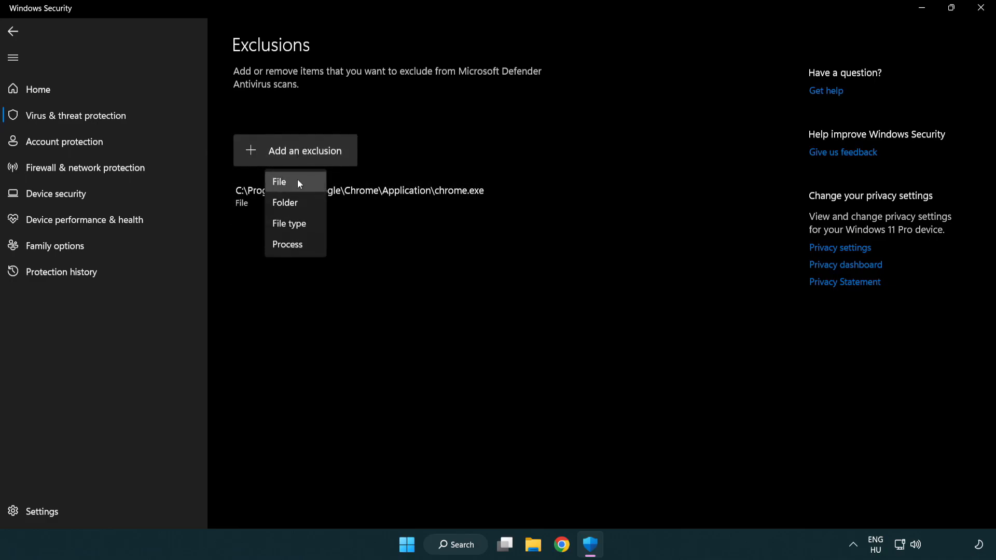
{"action": "mouse_move", "coordinate": [299, 199]}
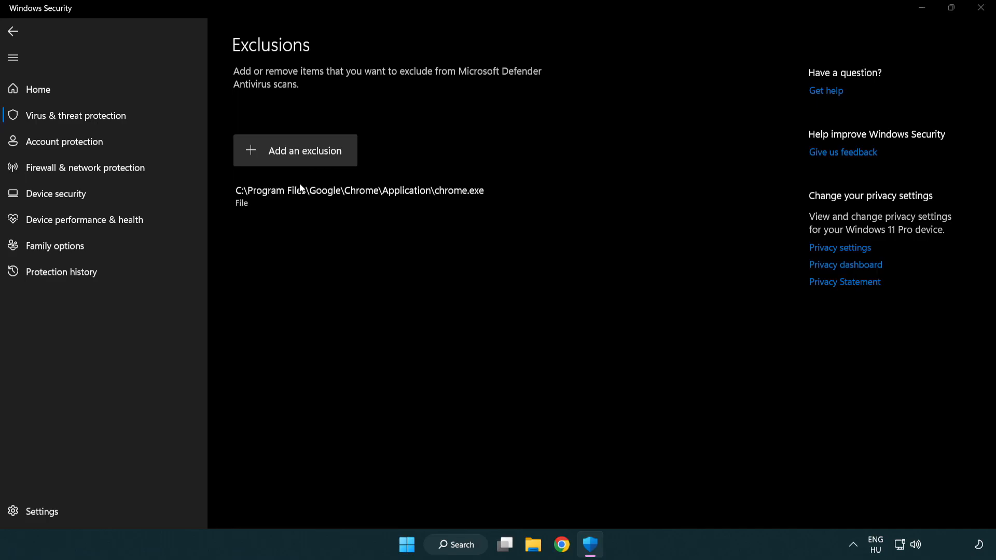
{"action": "left_click", "coordinate": [295, 151]}
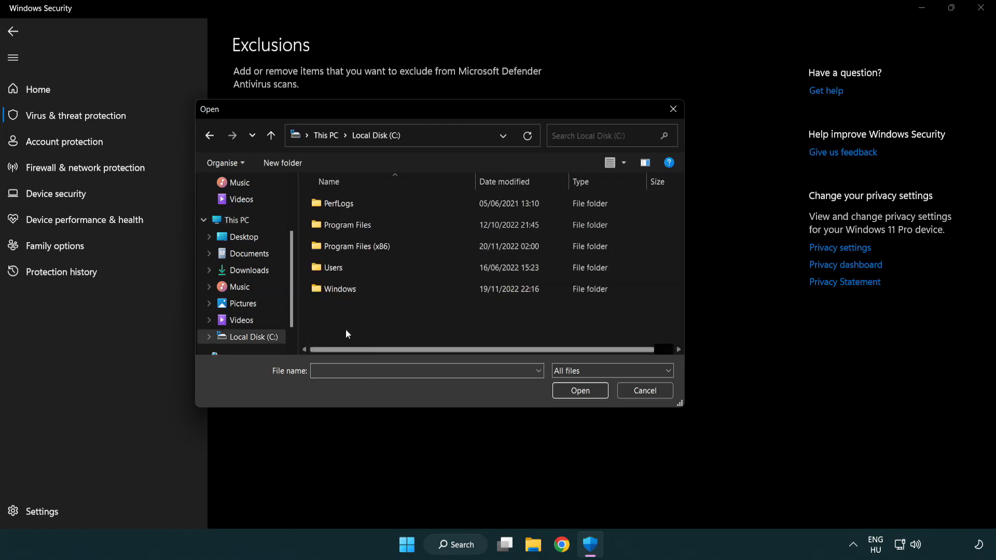
Step: Select the NOT WORKING APP shortcut in Program Files (x86) as the excluded file
{"action": "double_click", "coordinate": [357, 246]}
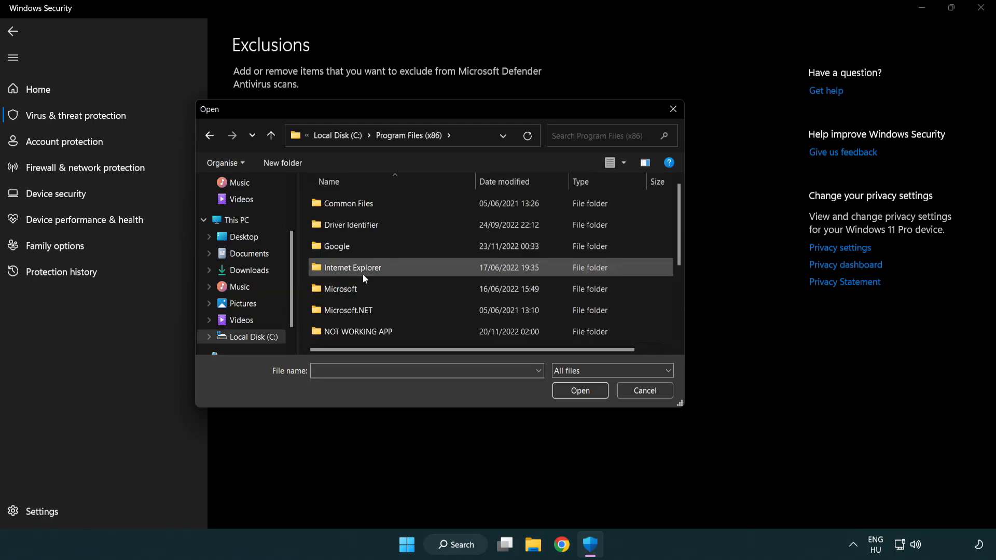
{"action": "double_click", "coordinate": [358, 332]}
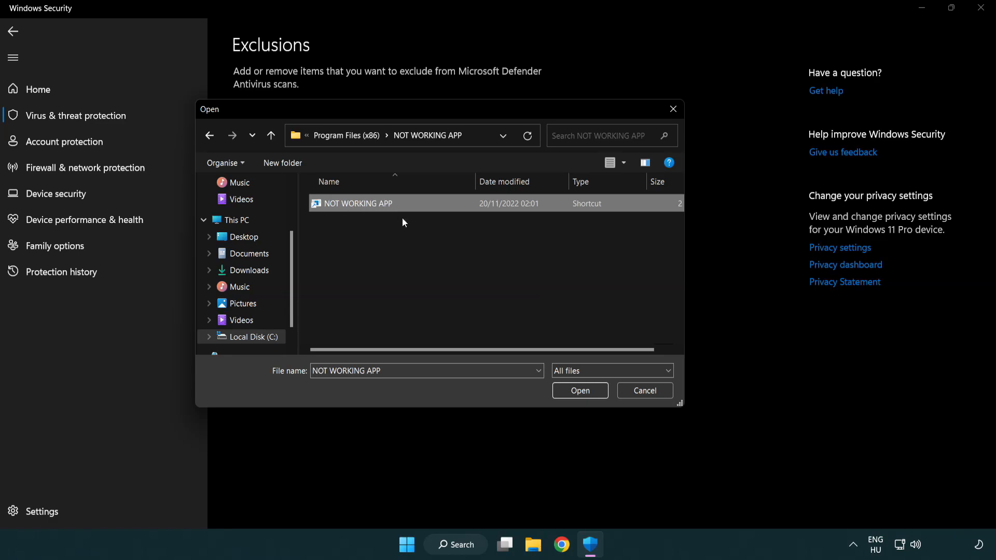
{"action": "left_click", "coordinate": [579, 390]}
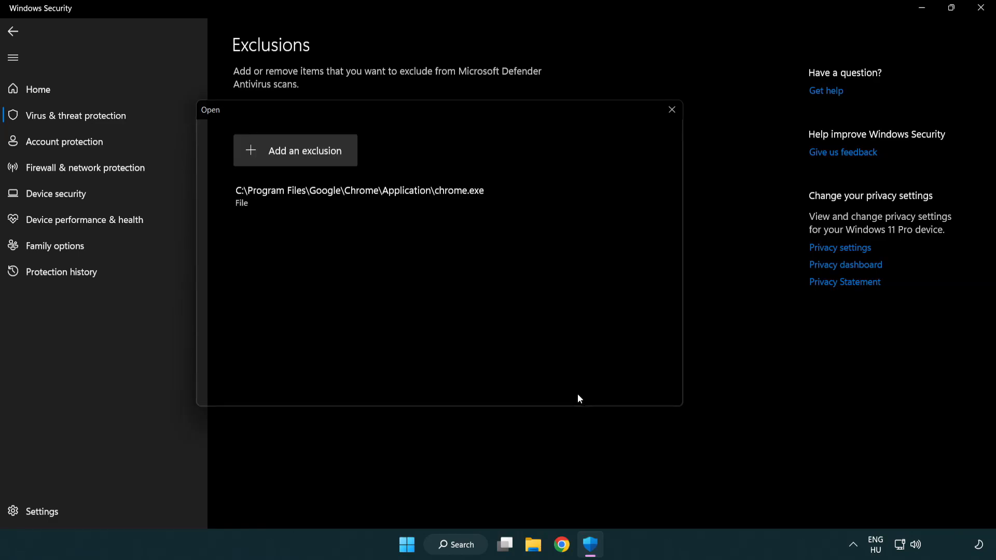
{"action": "left_click", "coordinate": [672, 109]}
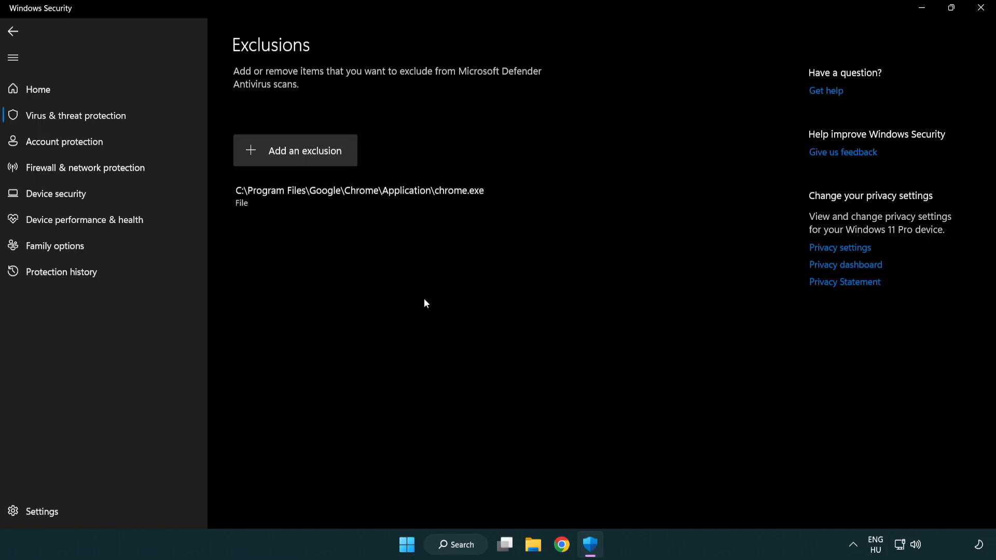
{"action": "mouse_move", "coordinate": [980, 7]}
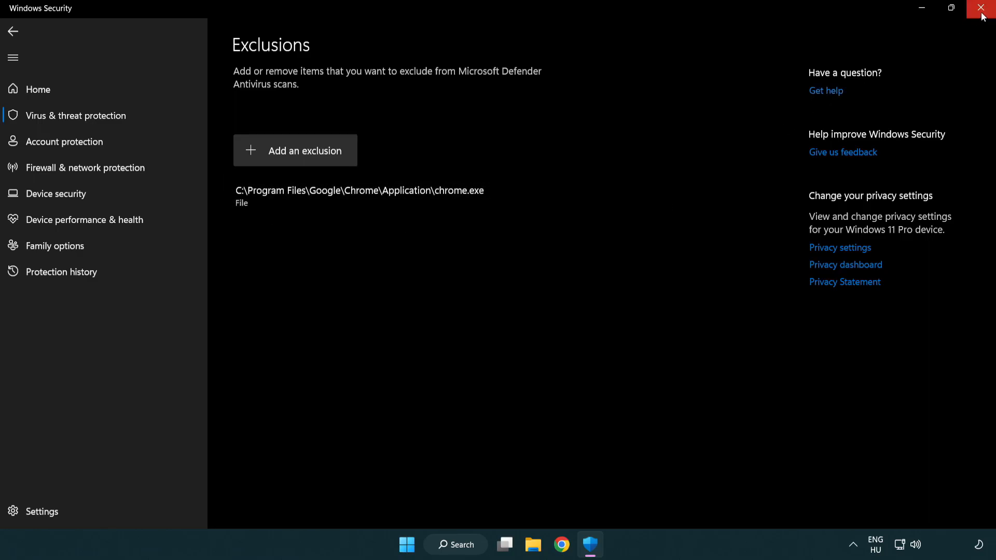
Step: Close Windows Security and show the Start menu's Sleep, Shut down and Restart options
{"action": "left_click", "coordinate": [980, 8]}
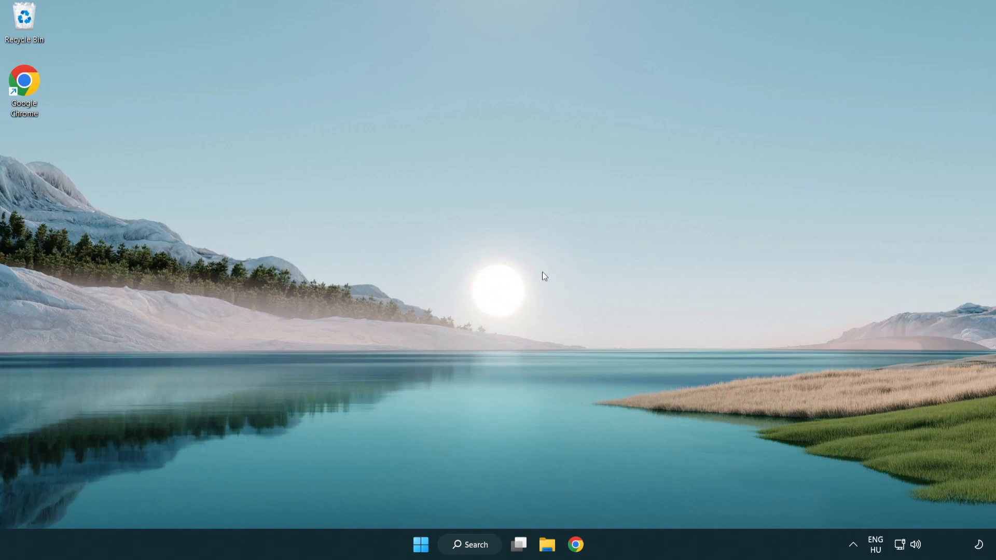
{"action": "left_click", "coordinate": [420, 545]}
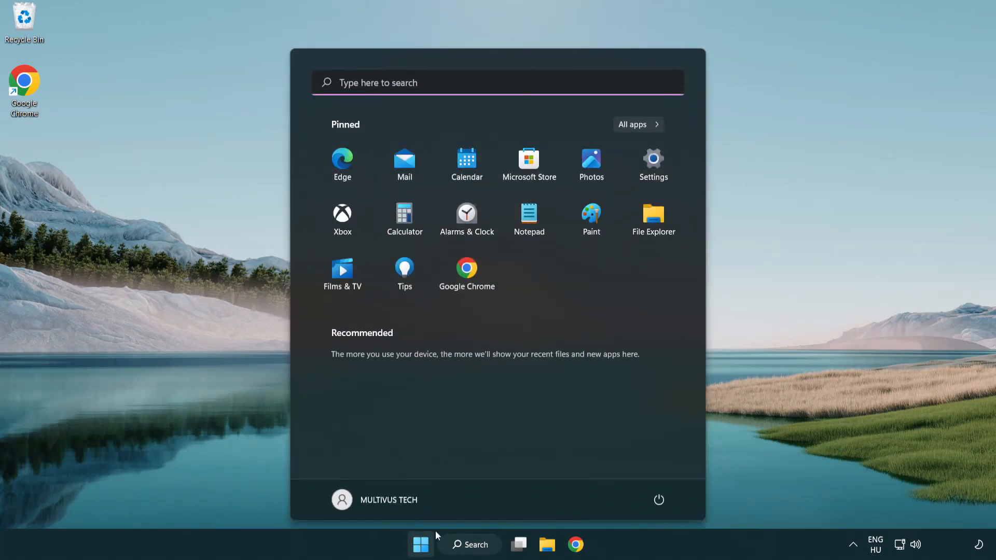
{"action": "left_click", "coordinate": [658, 499]}
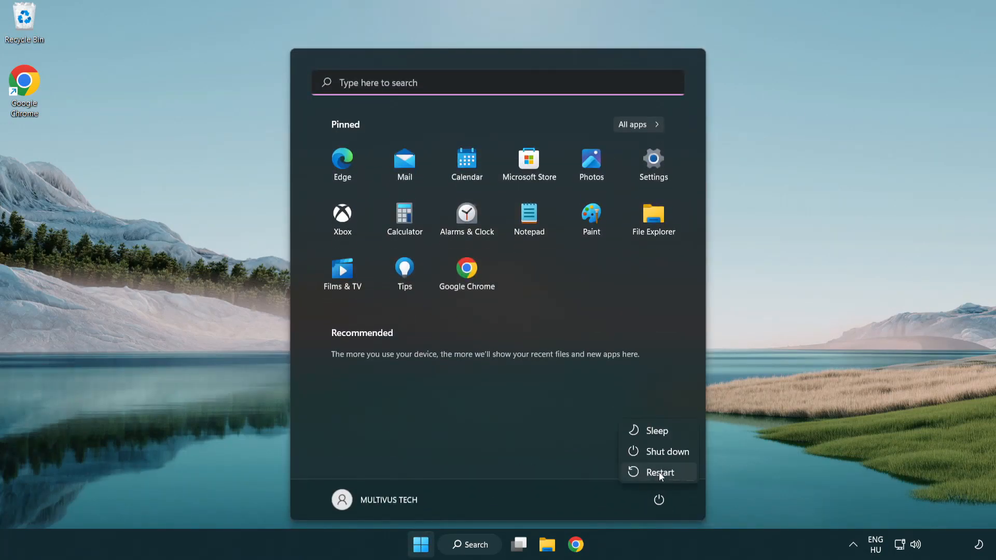
{"action": "mouse_move", "coordinate": [660, 476]}
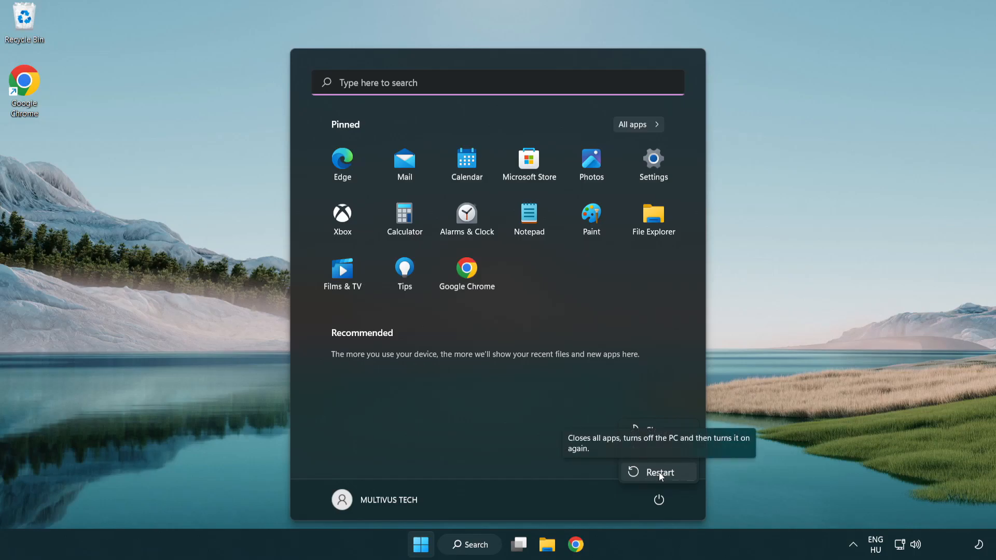